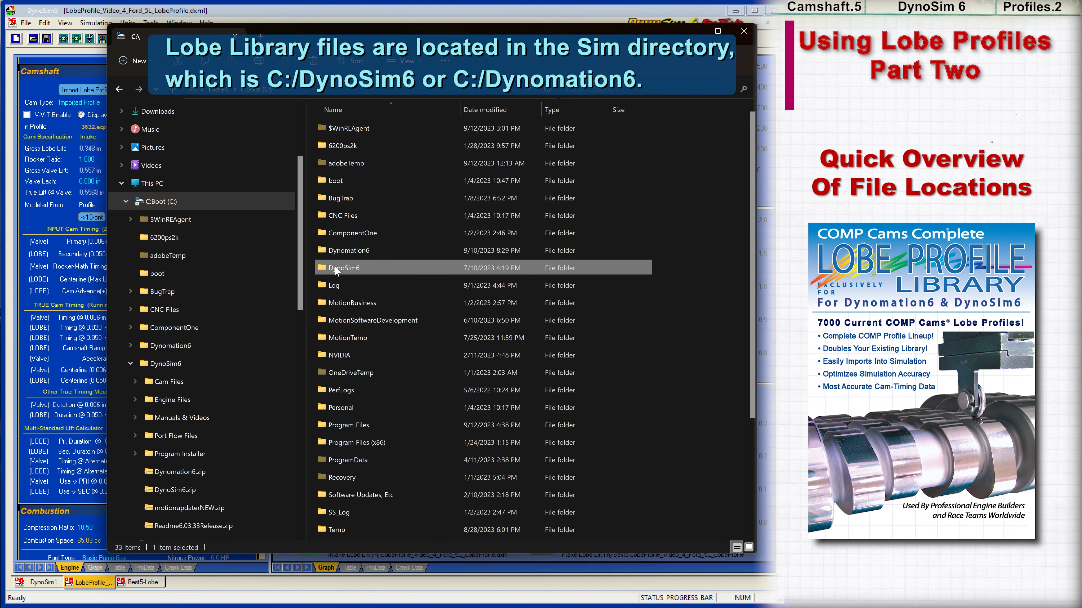
Browse into the DynoSim6 folder on C:, its cam profiles folder, then Manuals & Videos.
double_click(346, 268)
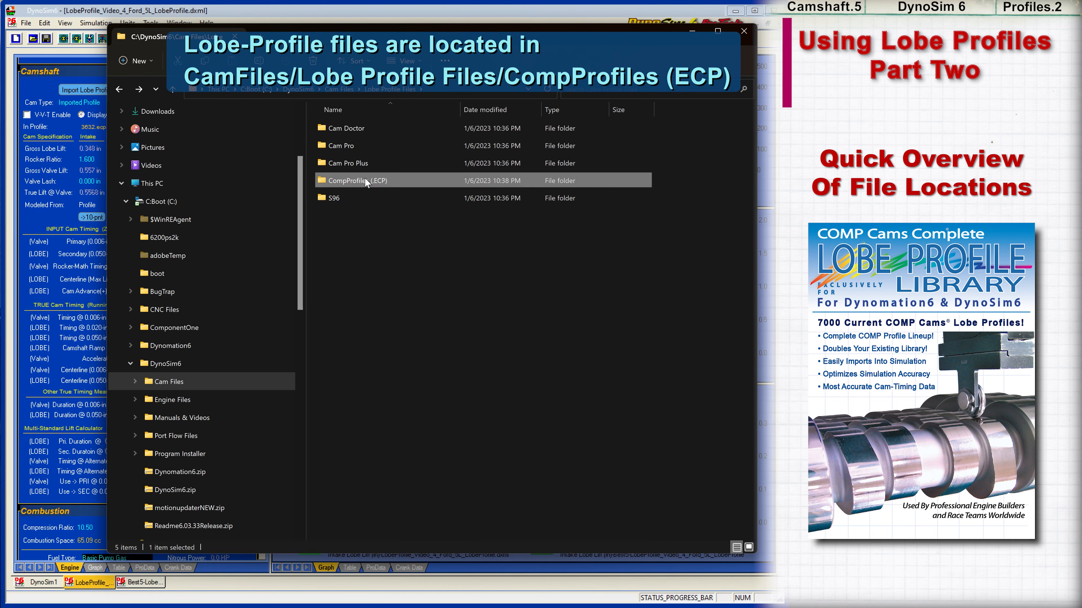
double_click(356, 180)
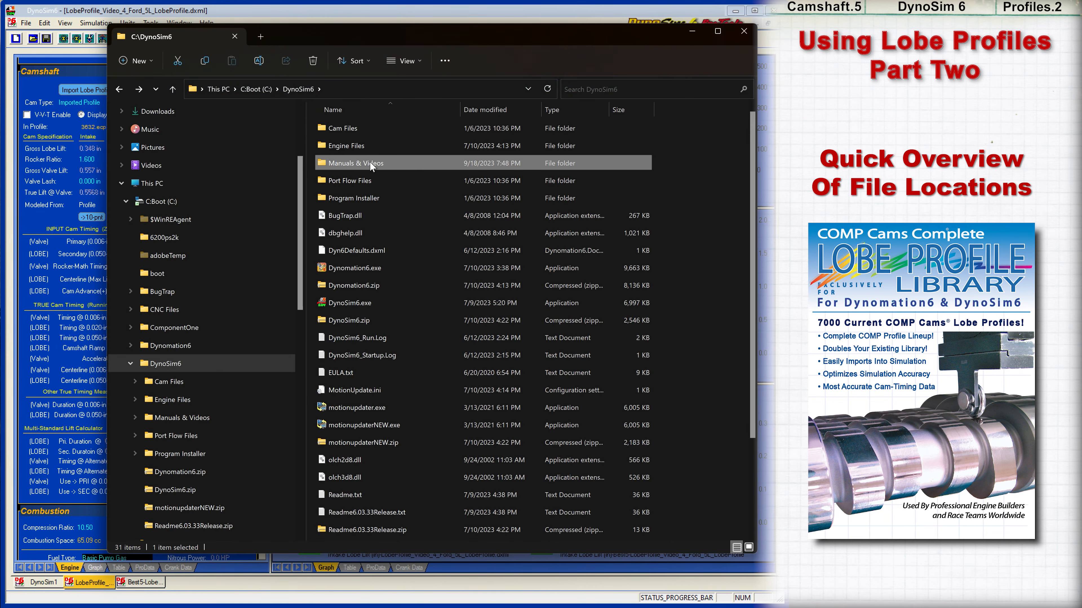
double_click(354, 163)
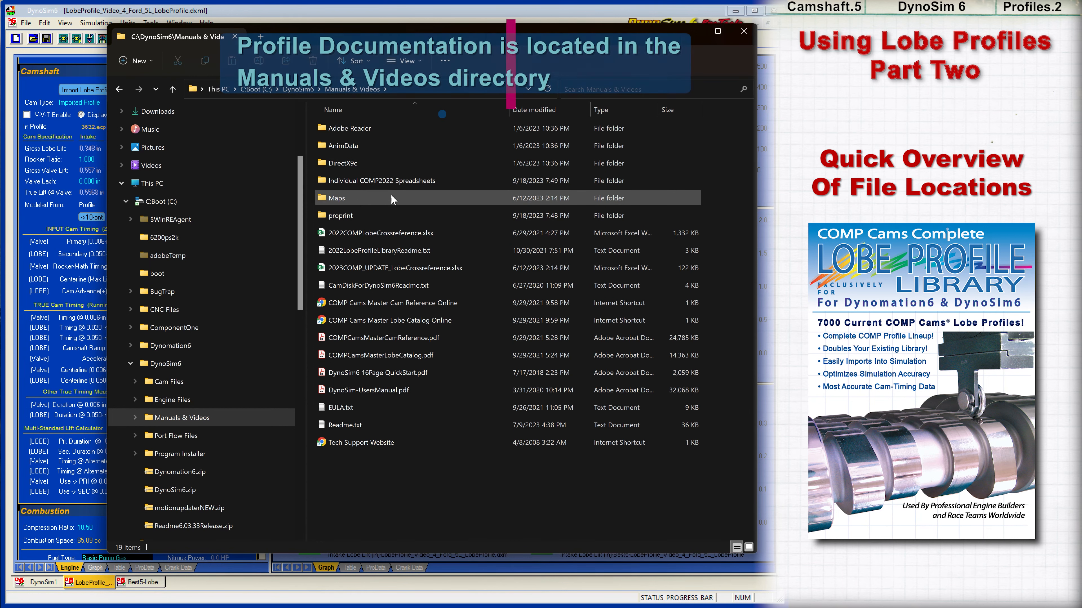
Review the COMP cross-reference spreadsheets and open the COMP Cams master lobe catalog PDF.
click(395, 267)
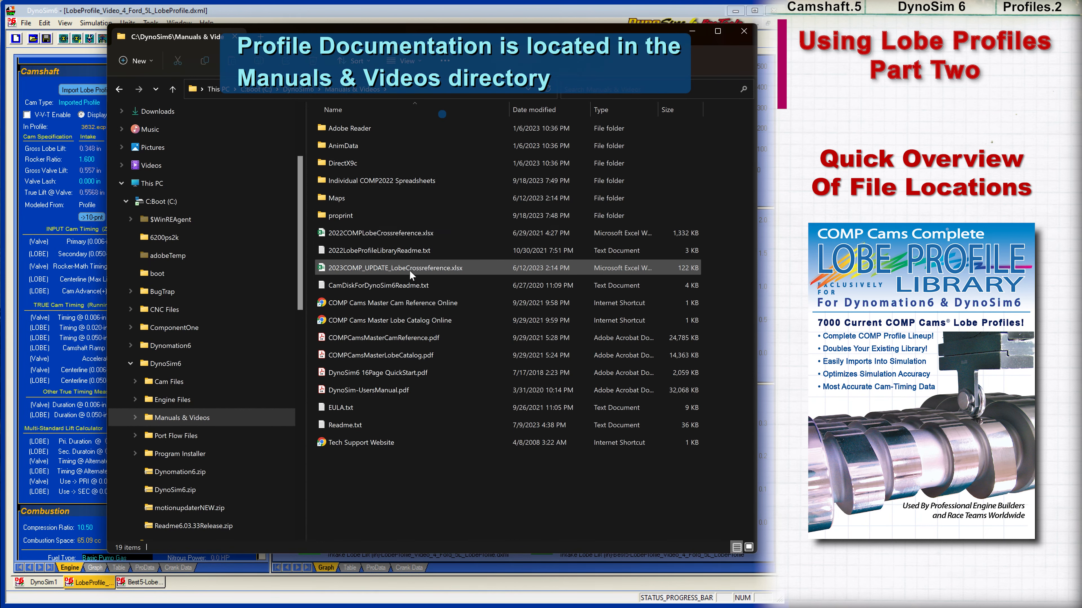
click(406, 302)
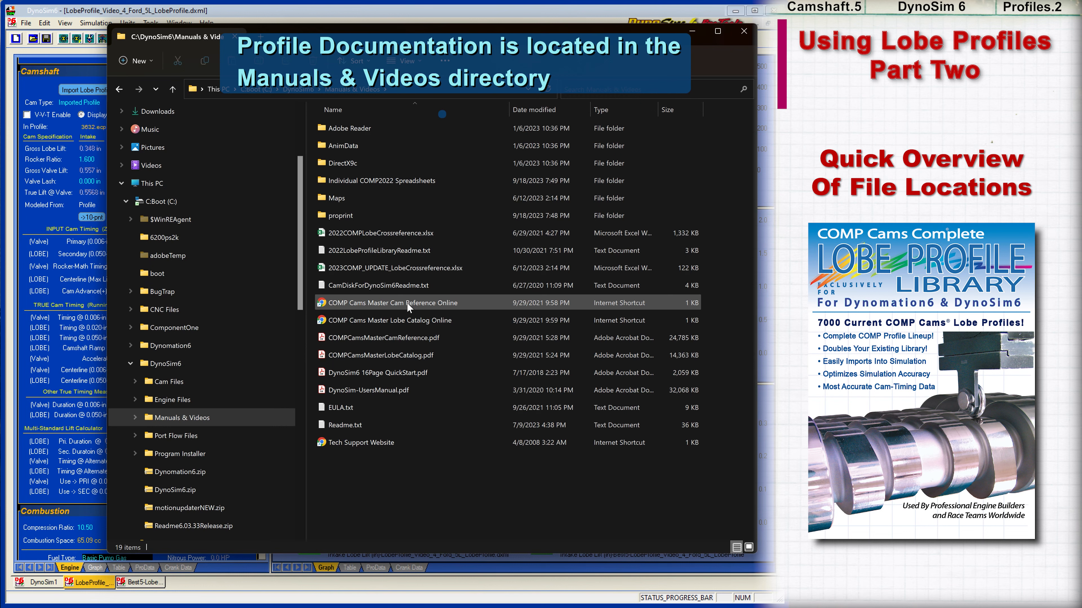
click(400, 354)
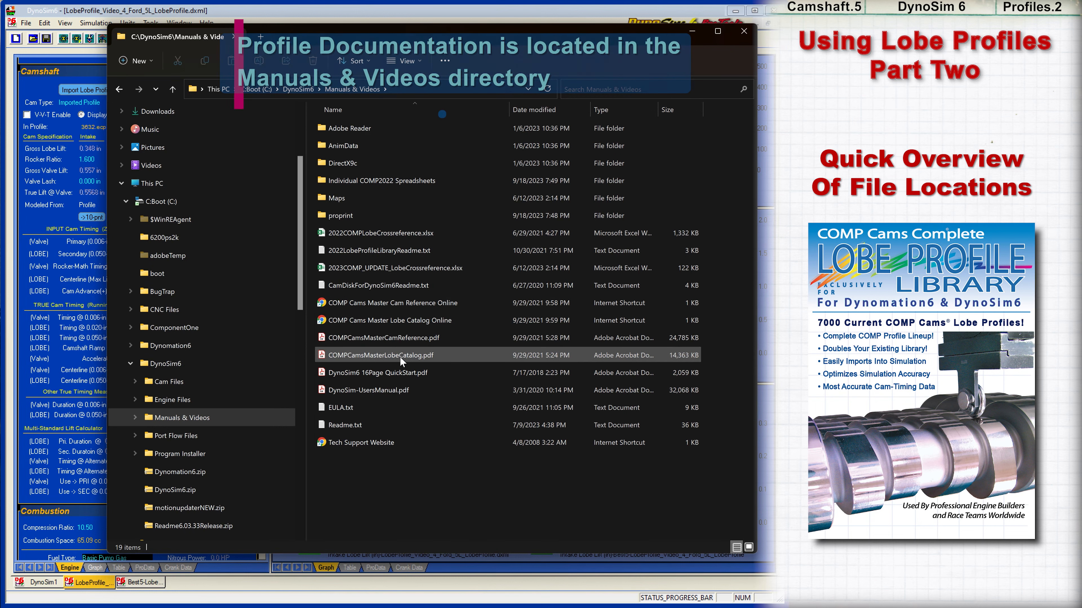
double_click(379, 354)
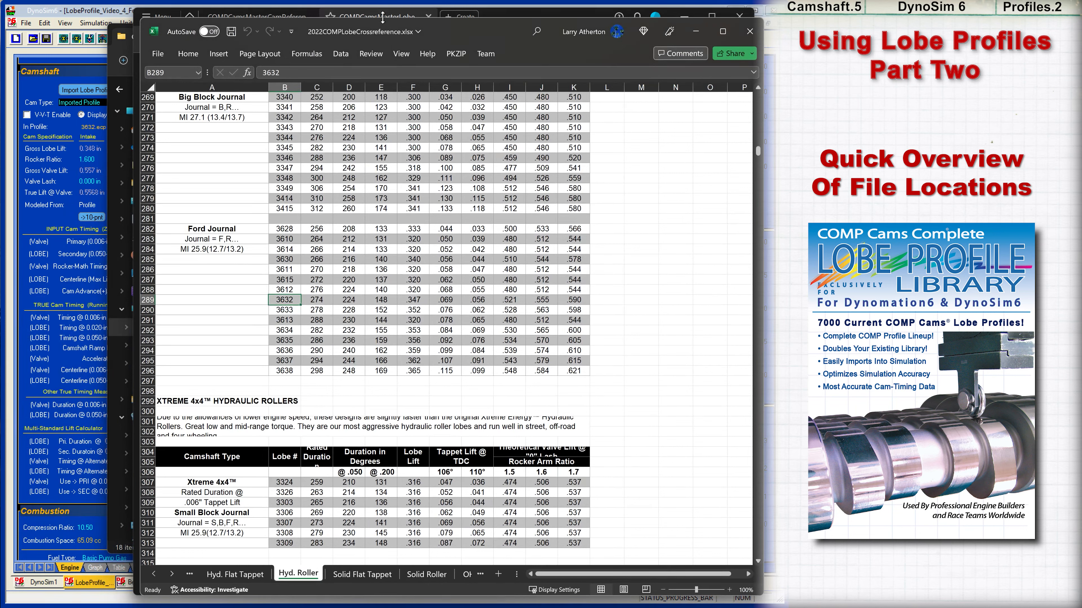
mouse_move(618, 257)
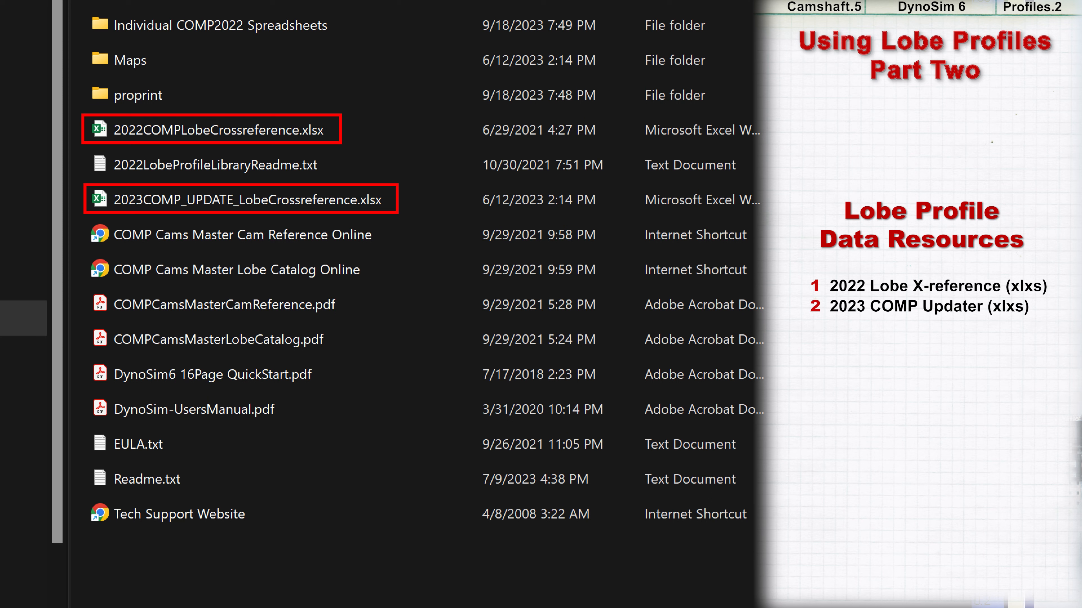
click(205, 164)
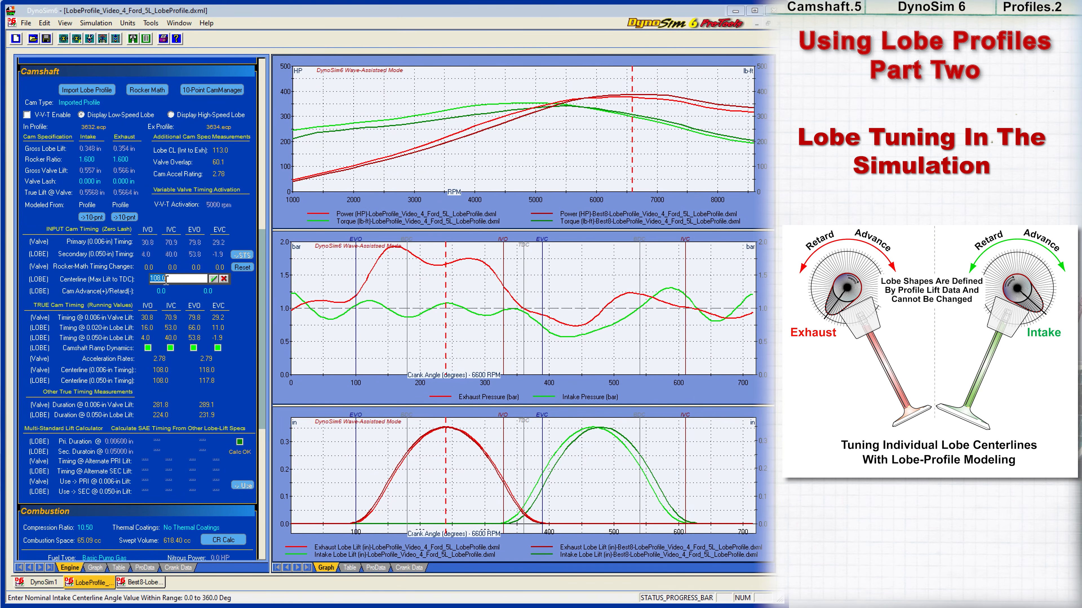
Enter new centerline values (10-point, 116.0) in the Centerline (Max Lift to TDC) fields.
text(10)
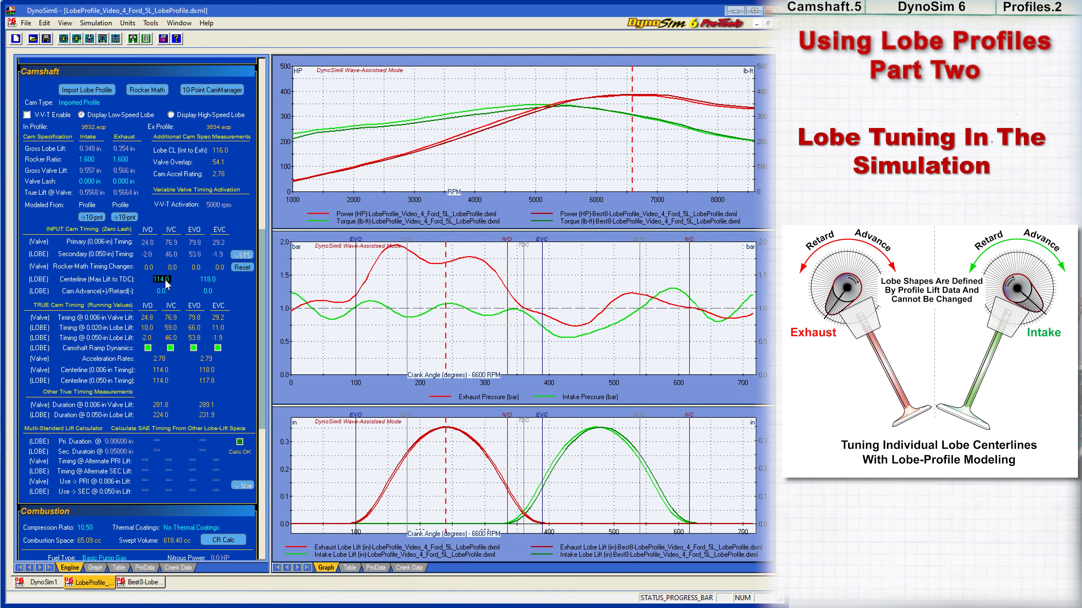
text(116.0)
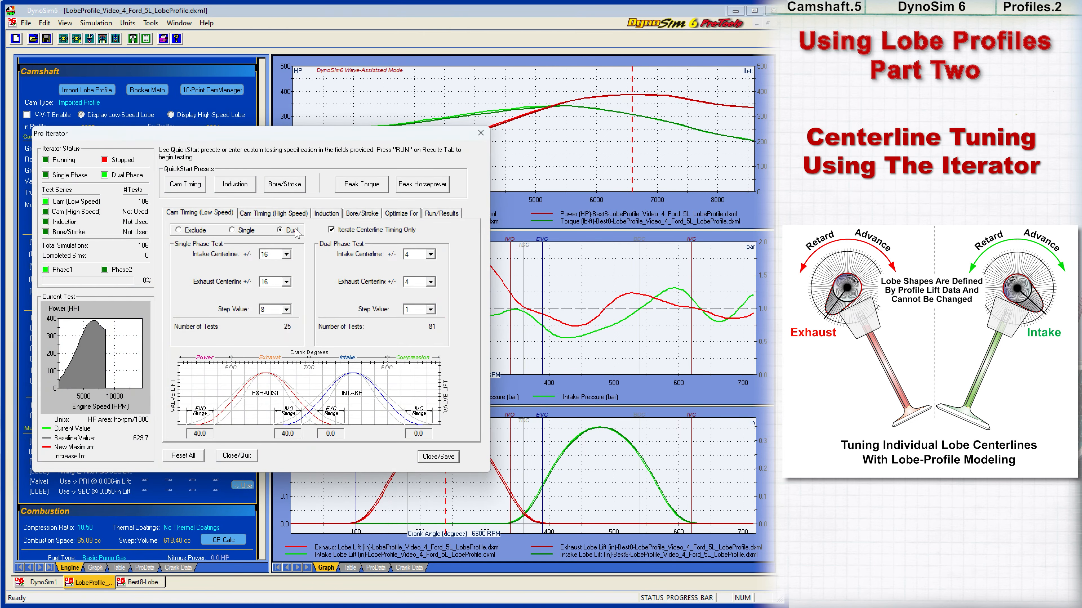
Run the dual-phase centerline iteration from Run/Results through all 106 tests, best 640.9 HP.
click(400, 213)
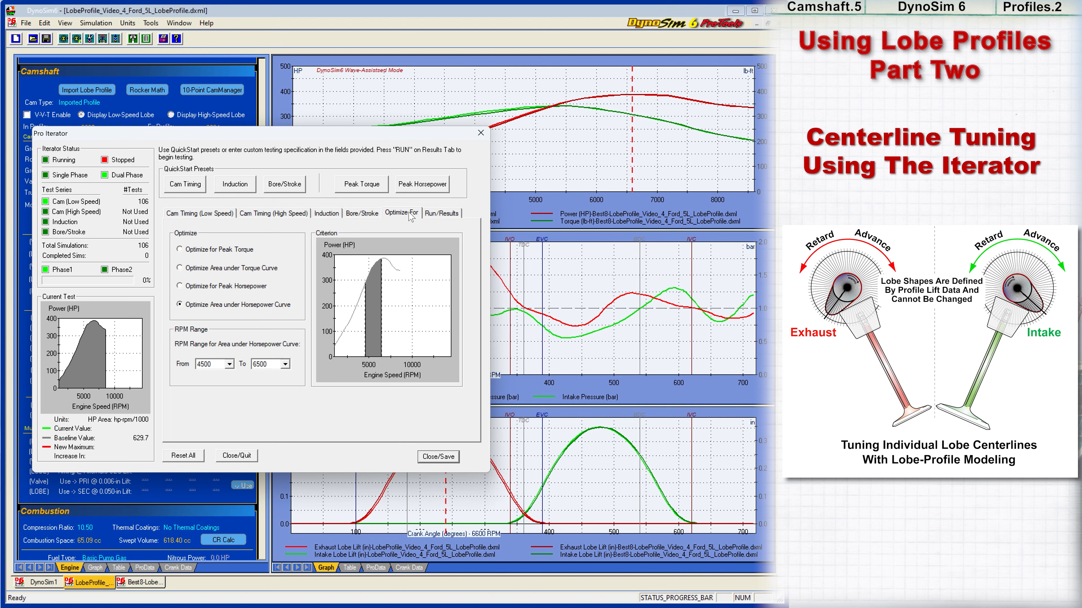
click(441, 213)
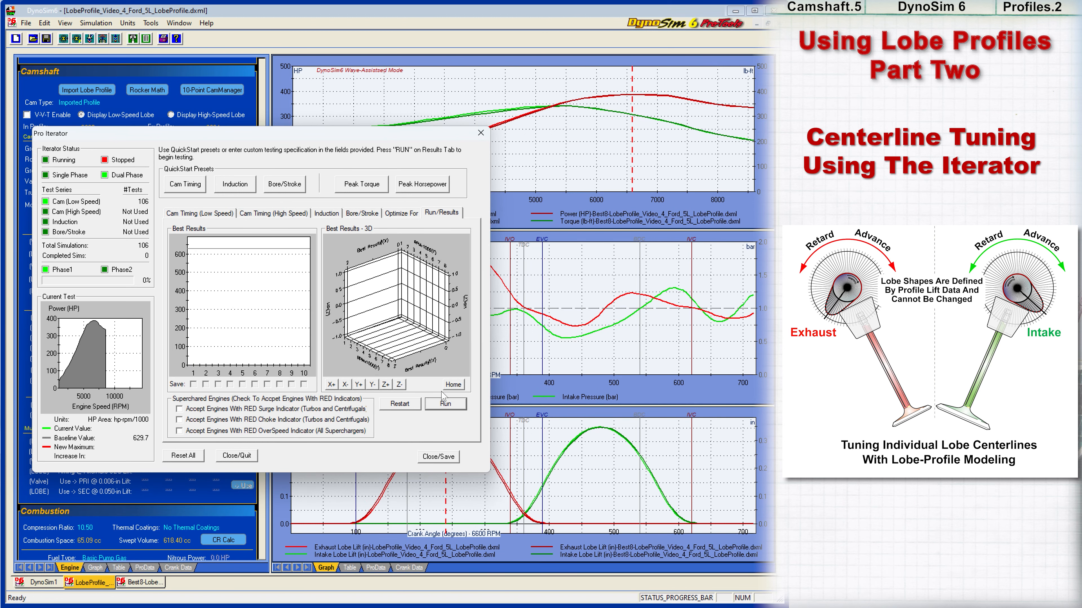
click(445, 403)
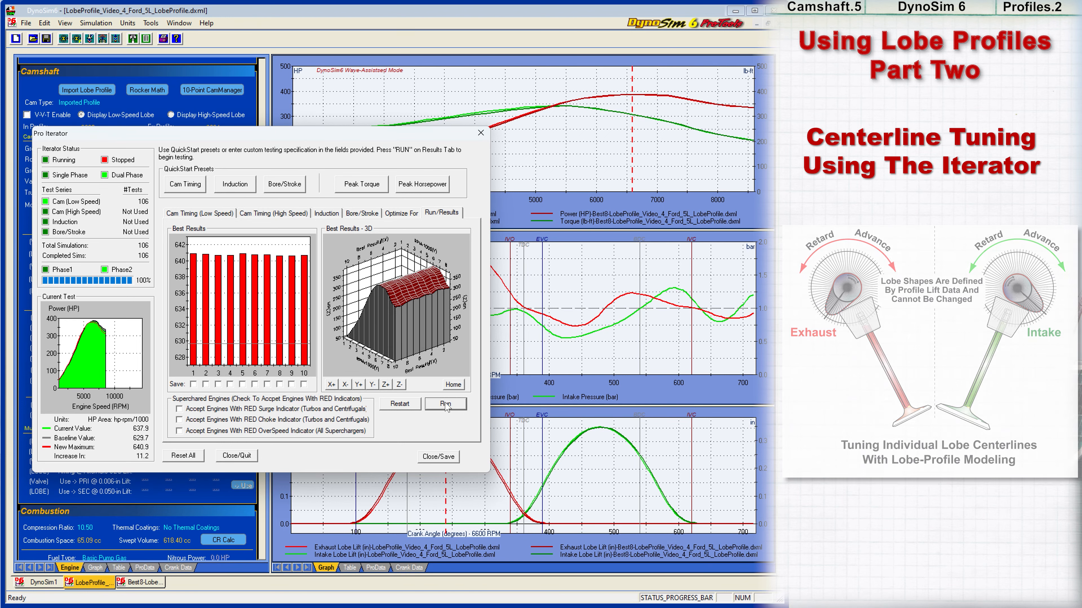
click(236, 455)
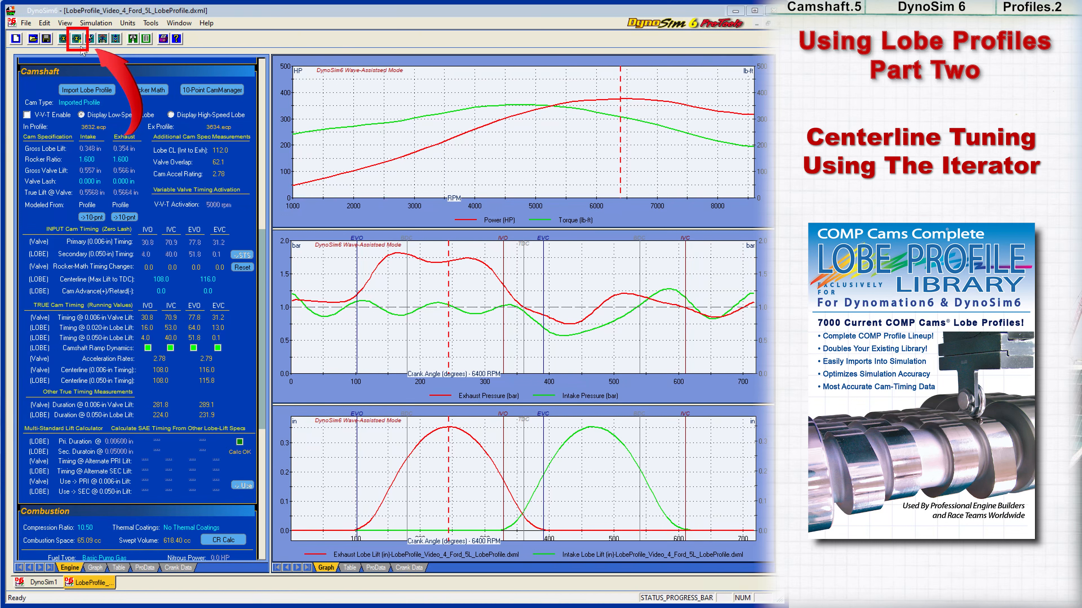
Relaunch Pro Iterator testing from Tools, accepting the centerline-only limitation warning.
click(149, 23)
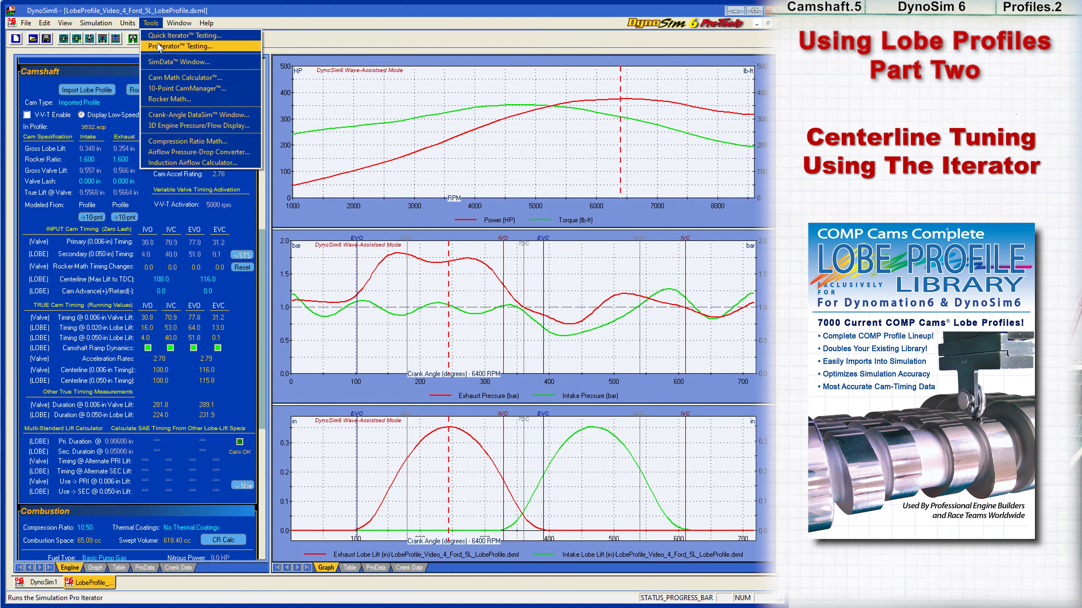
click(181, 47)
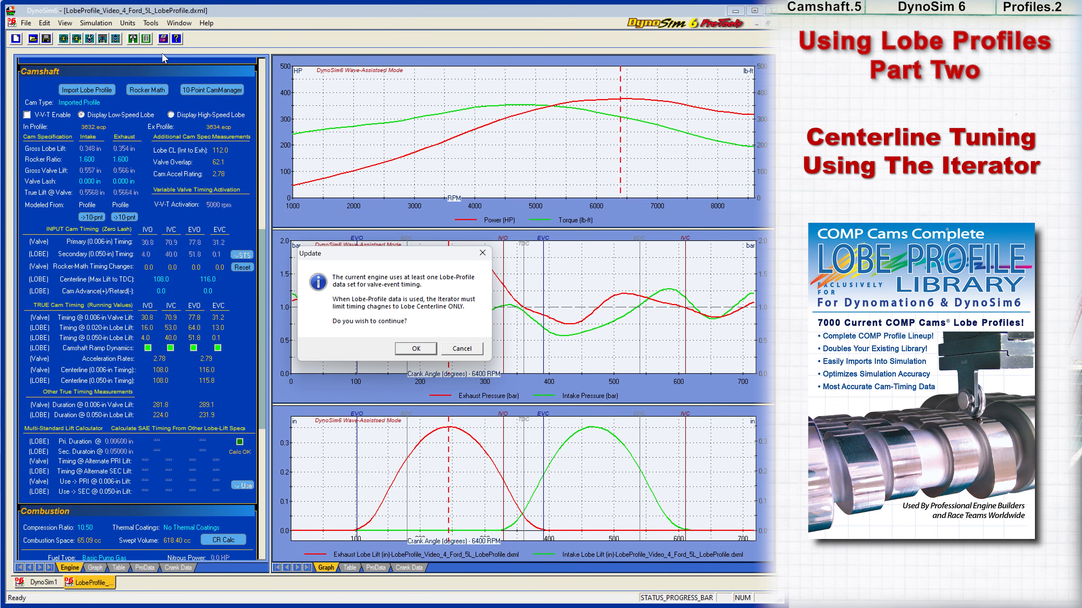
click(415, 348)
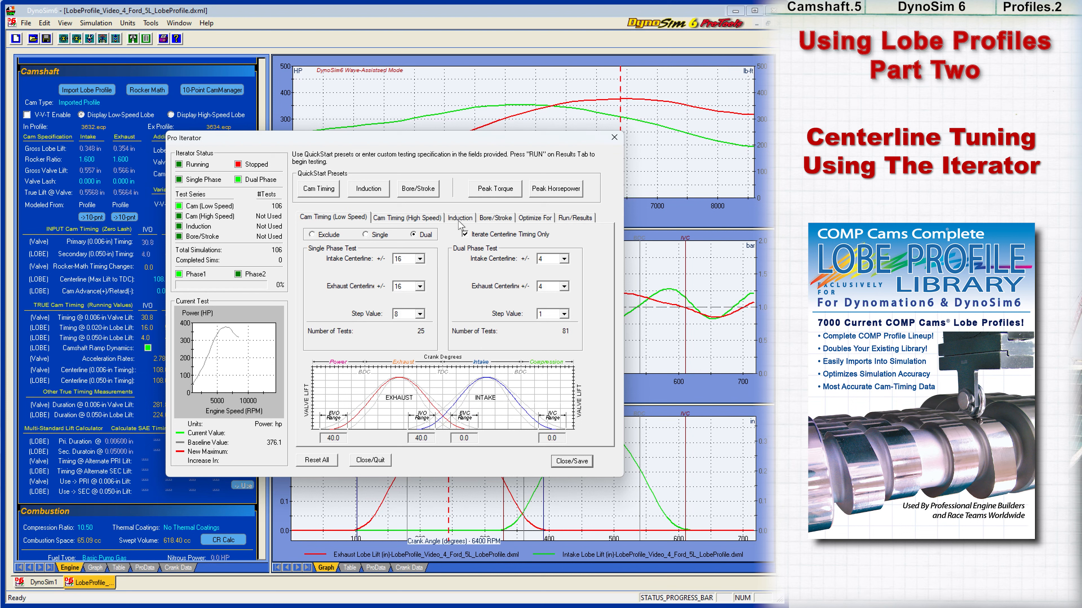
Review the unused Induction and Bore/Stroke test pages, returning to low-speed cam timing.
click(459, 217)
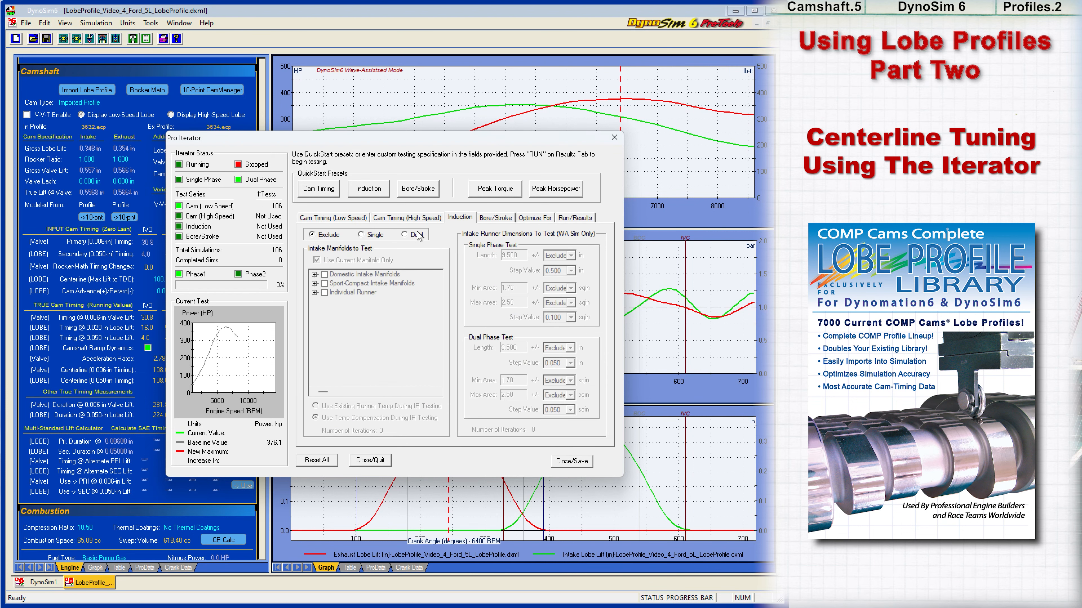
click(403, 234)
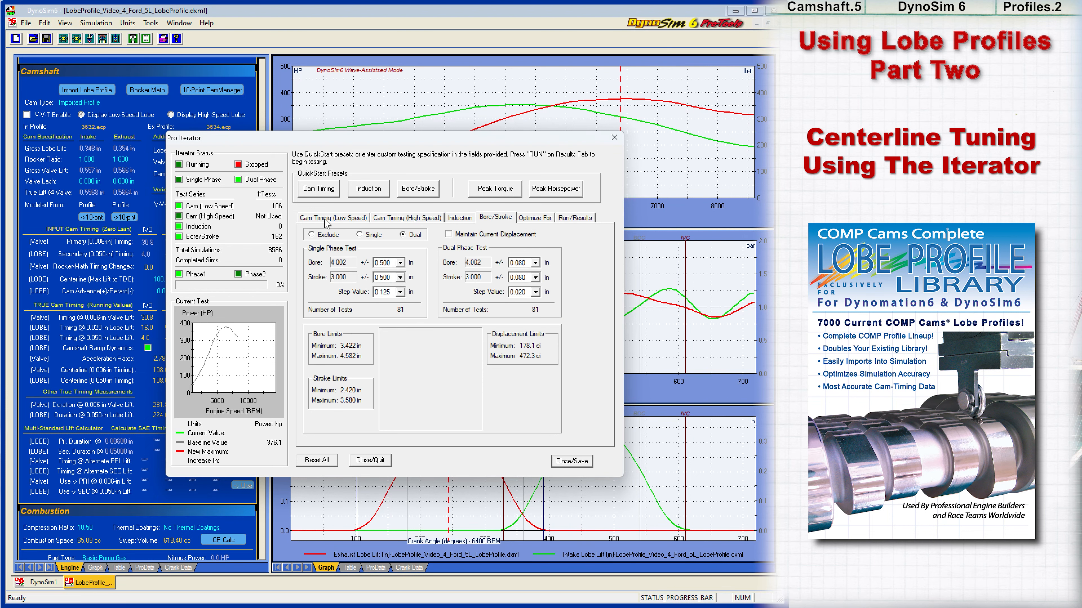
click(311, 234)
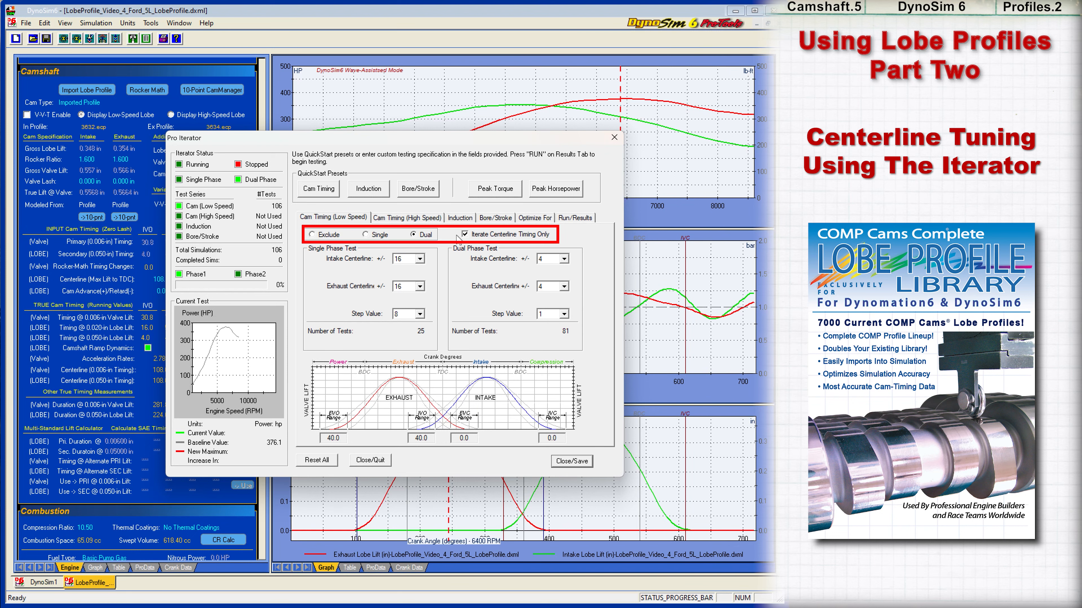
mouse_move(670, 253)
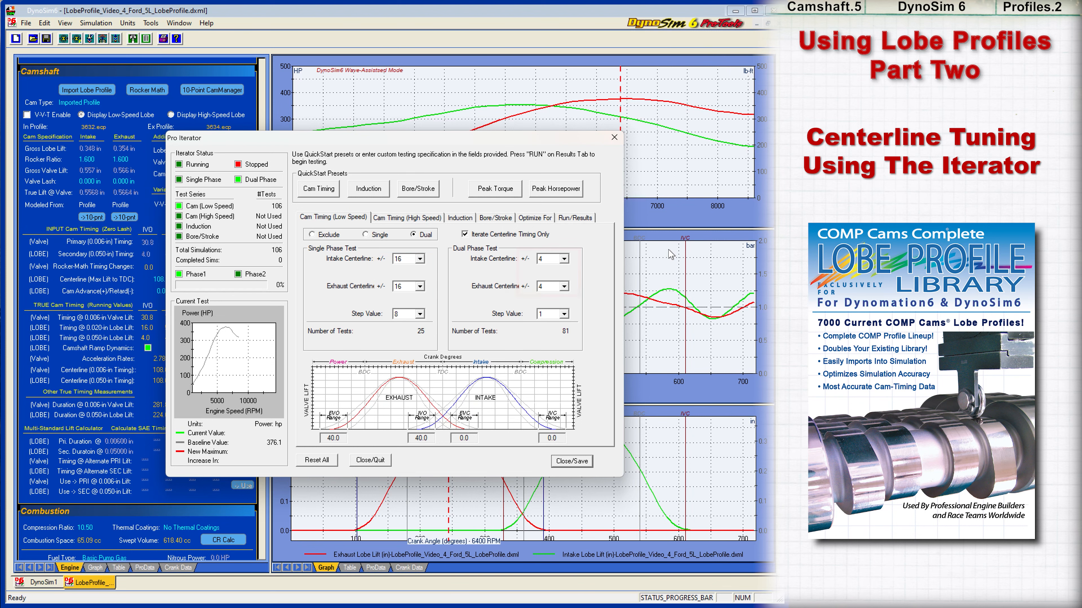
Set the optimization target to area under the horsepower curve.
click(536, 218)
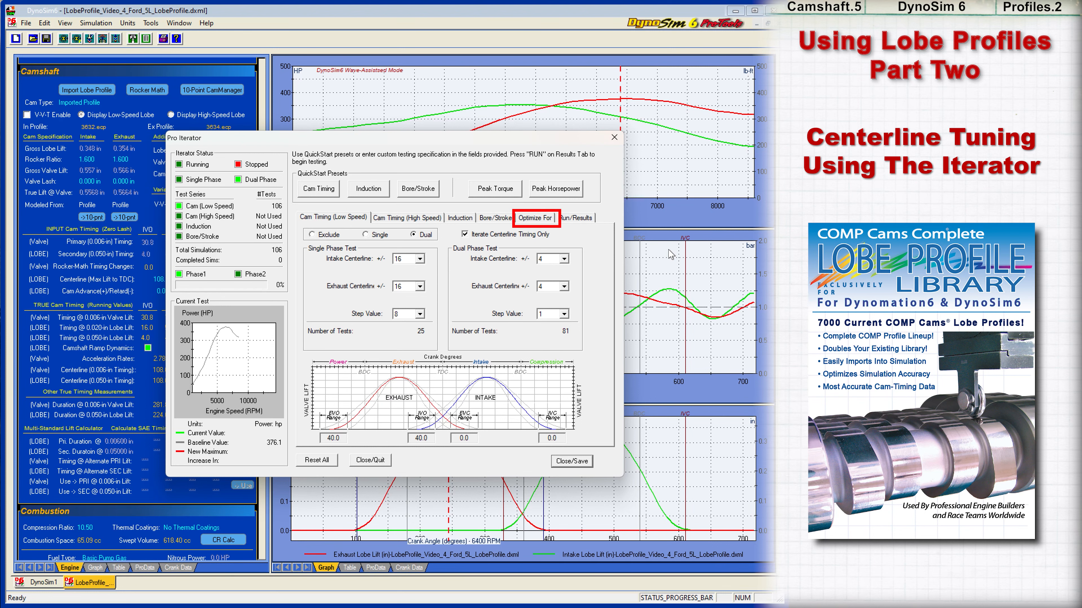
click(535, 217)
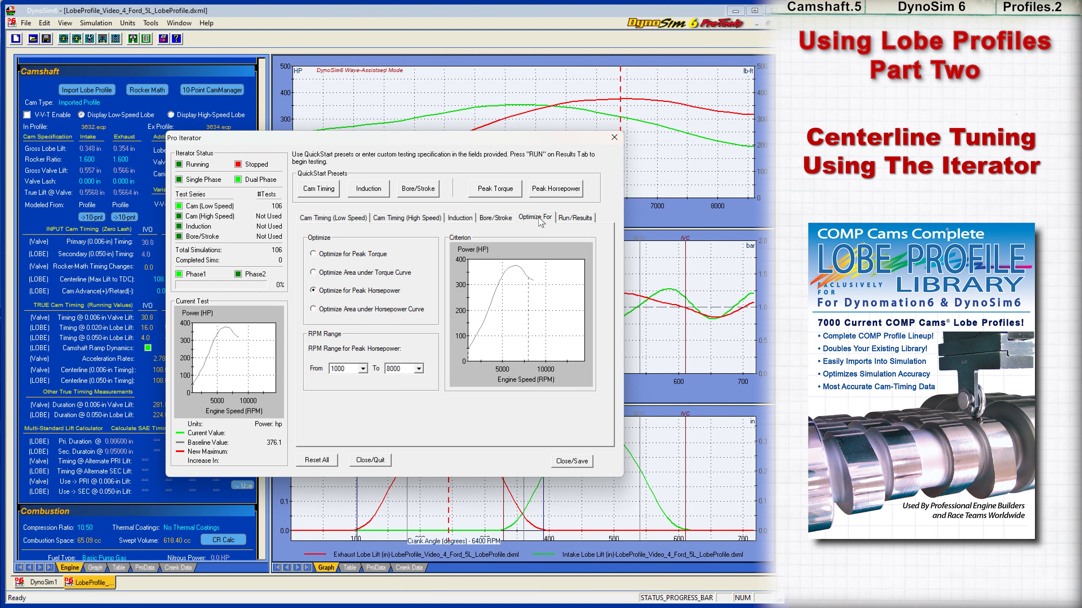
click(313, 289)
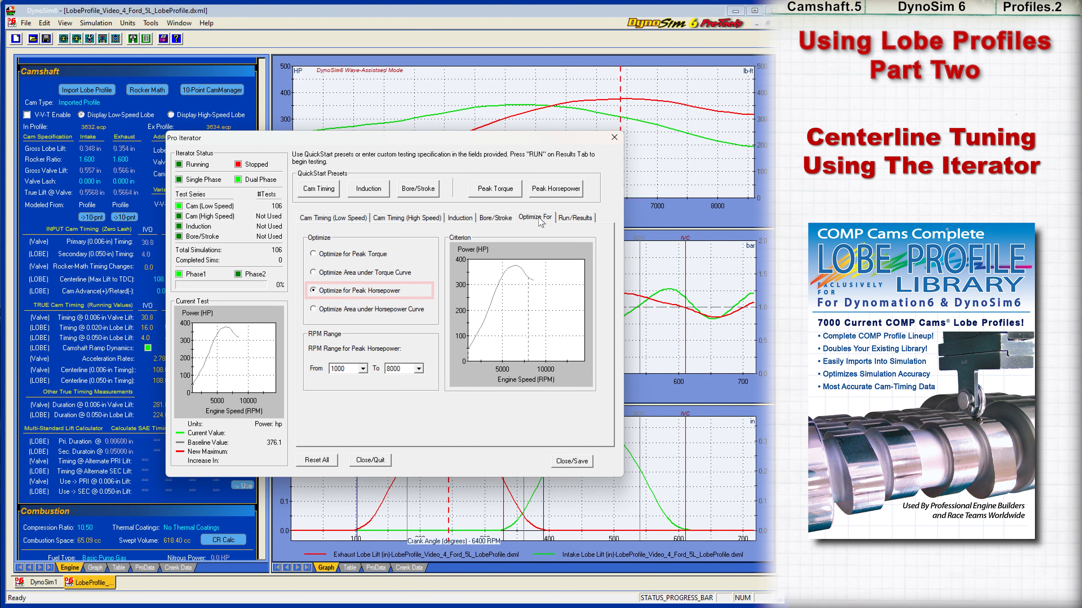
click(316, 253)
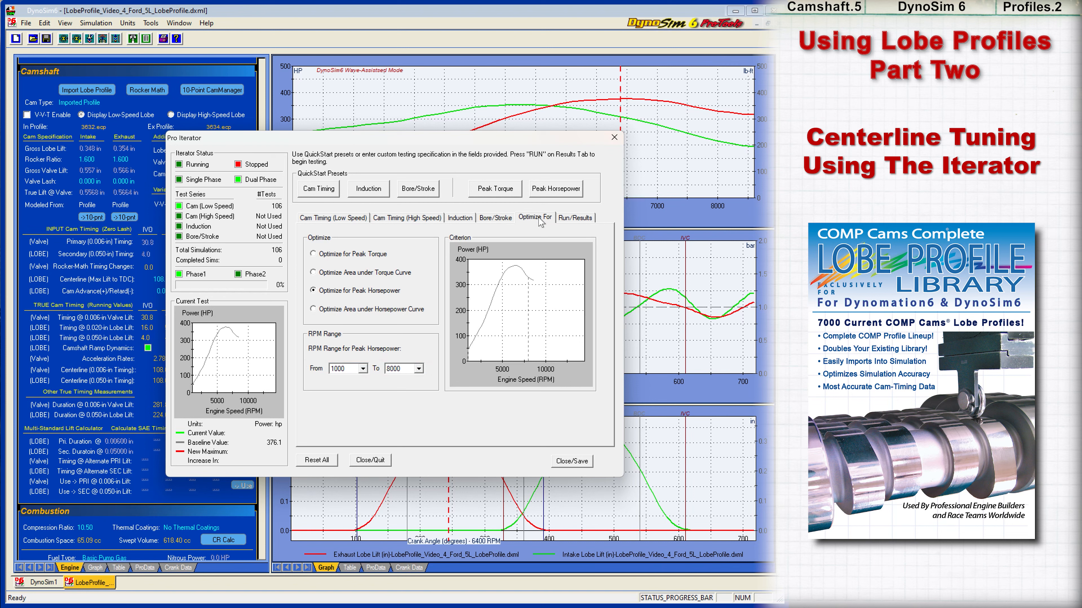
click(314, 309)
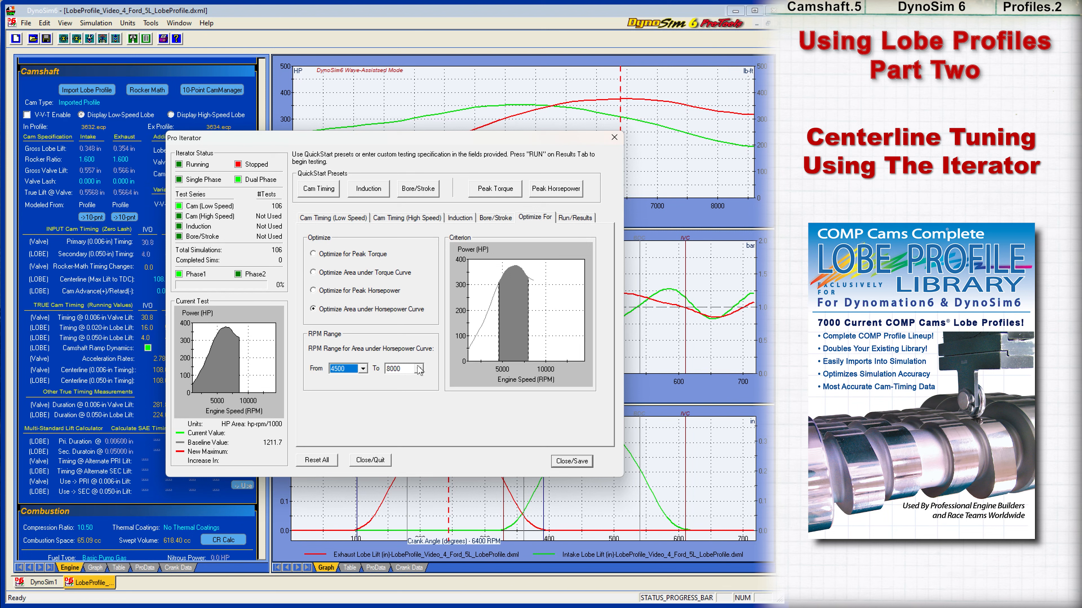
Limit the optimization RPM range to 4500–6500.
click(423, 368)
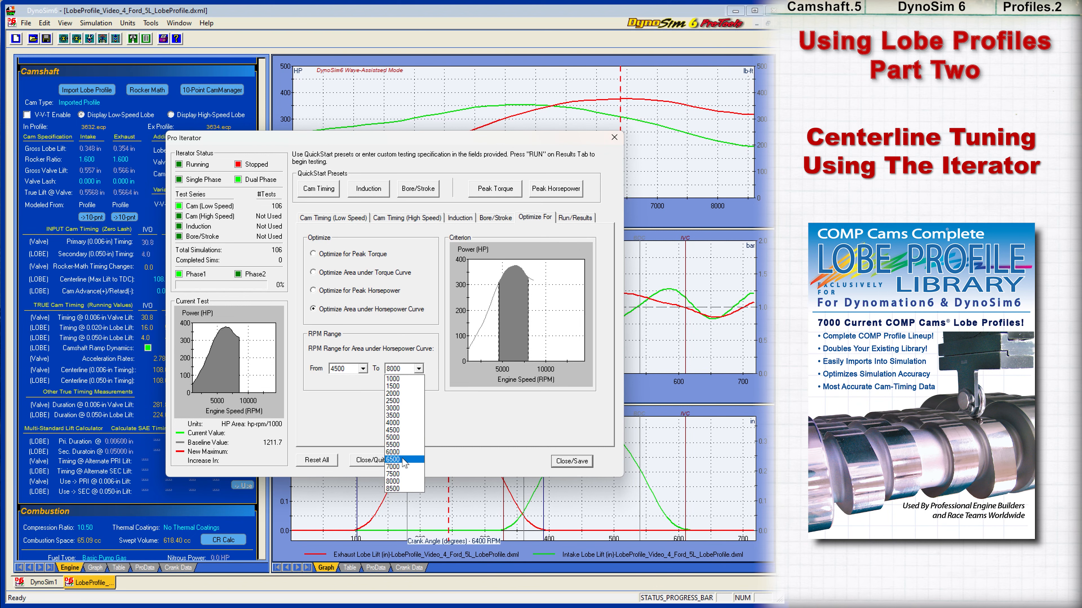
click(395, 459)
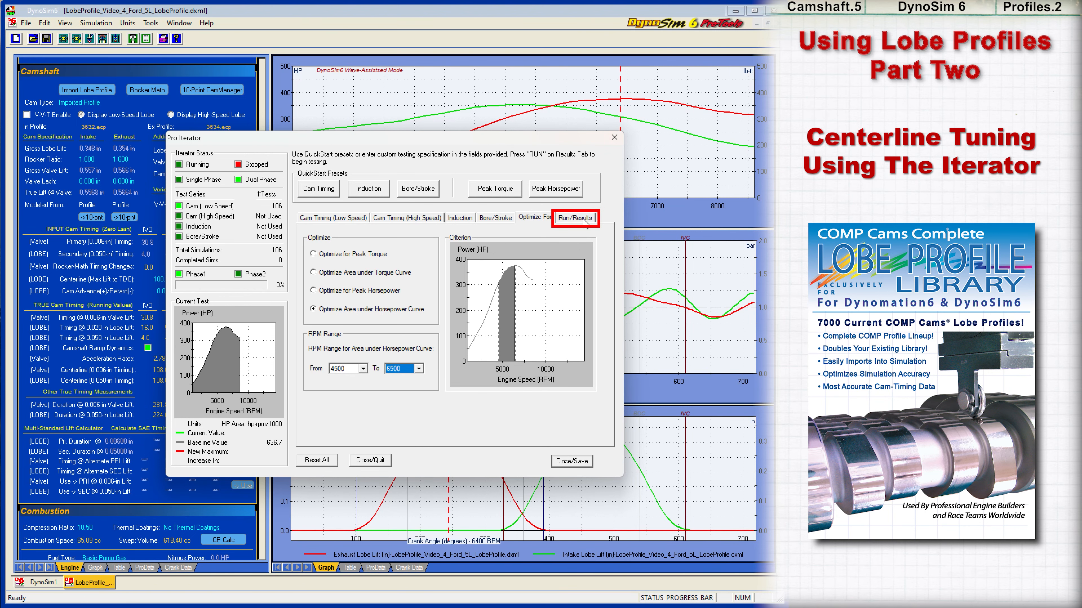
Run all 106 simulations to a 640.9 maximum and save the best result as a Best5 document.
click(575, 218)
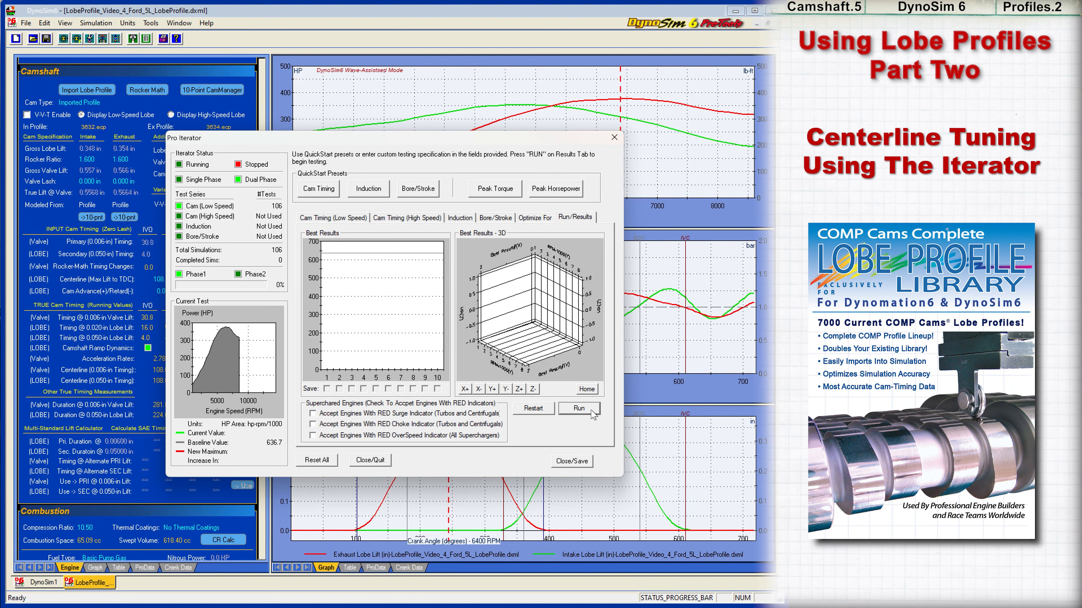
click(579, 408)
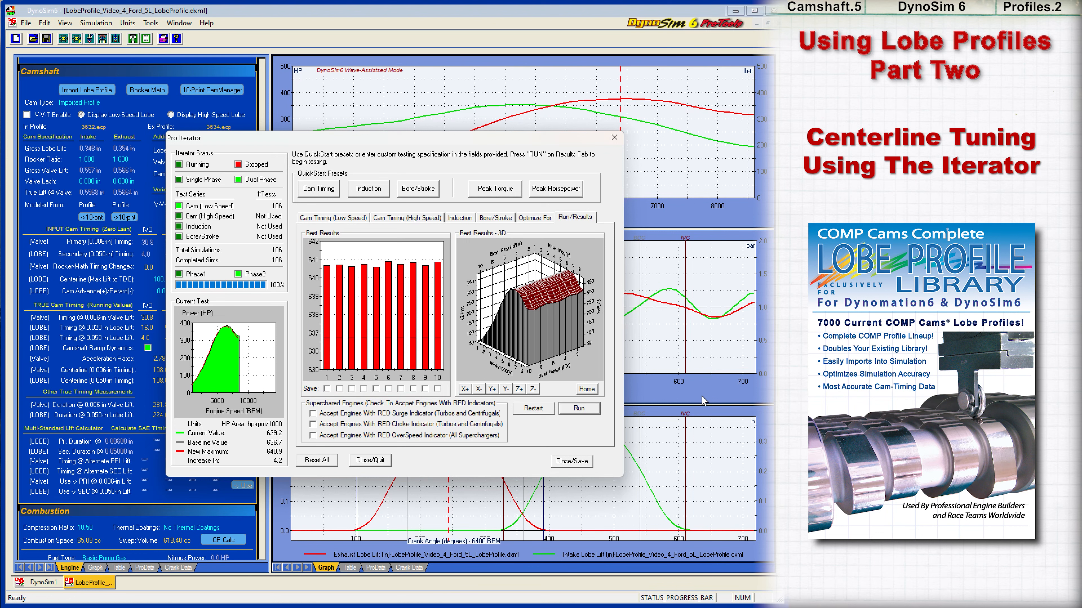
mouse_move(390, 398)
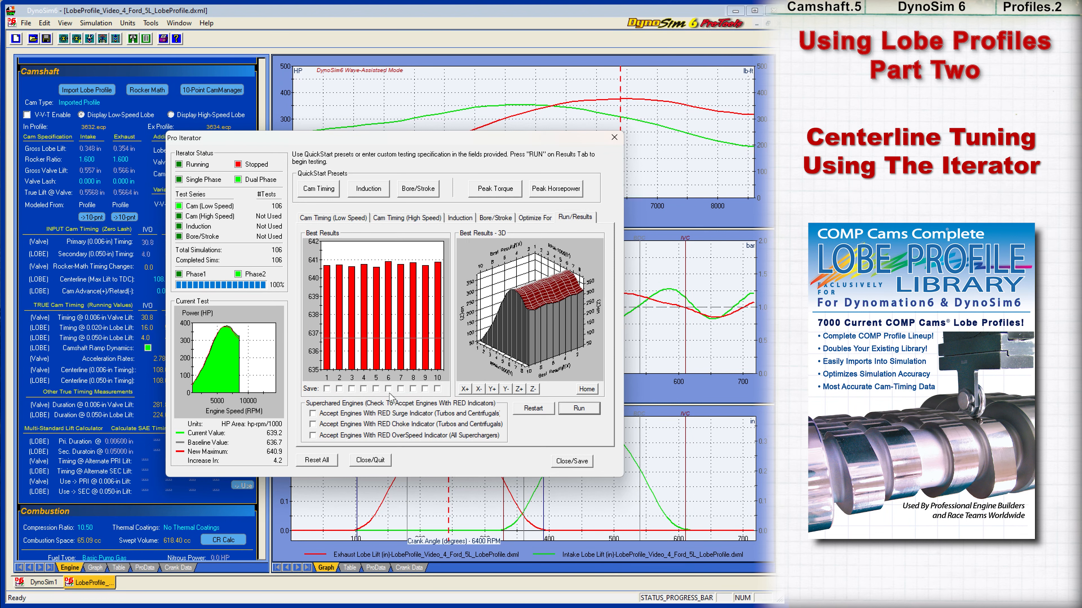
click(570, 461)
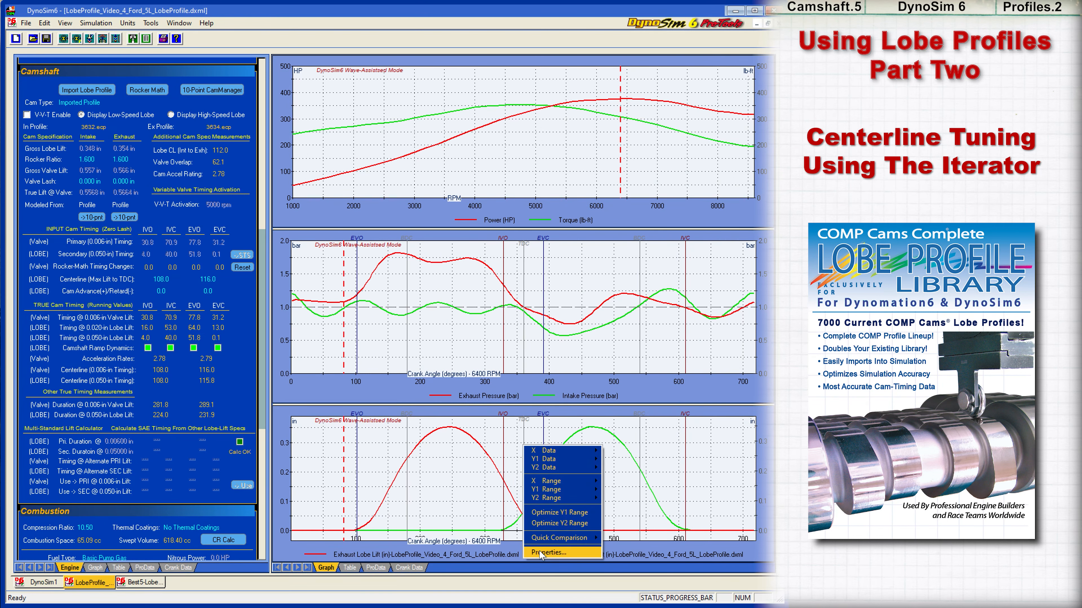
Apply a two-document comparison with Best5 to the lobe lift graph's properties.
click(545, 552)
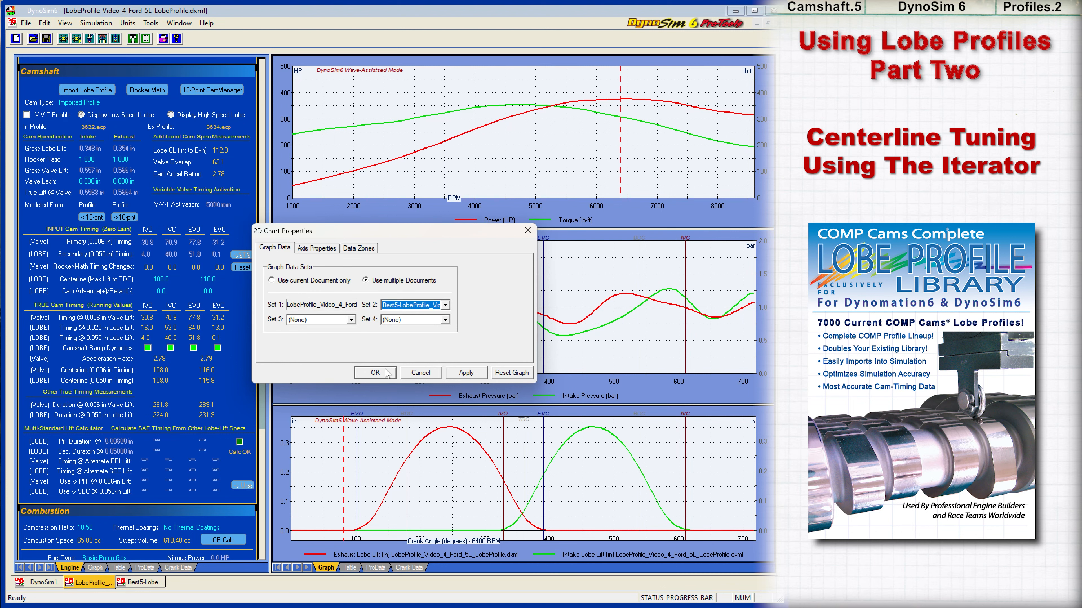
click(375, 373)
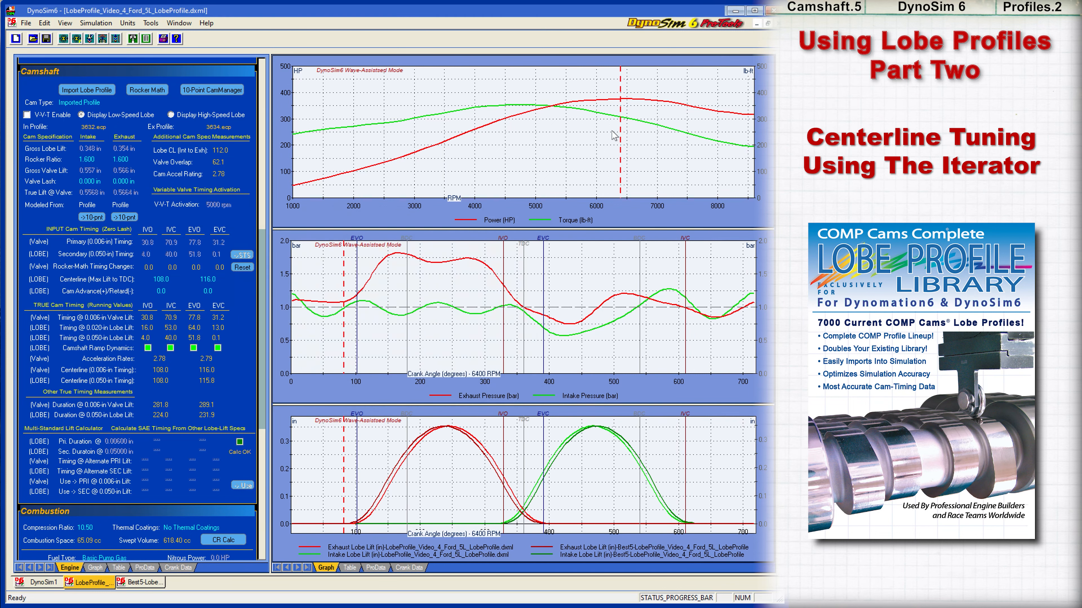
Set the power graph's properties to compare against the Best5 document as well.
right_click(614, 134)
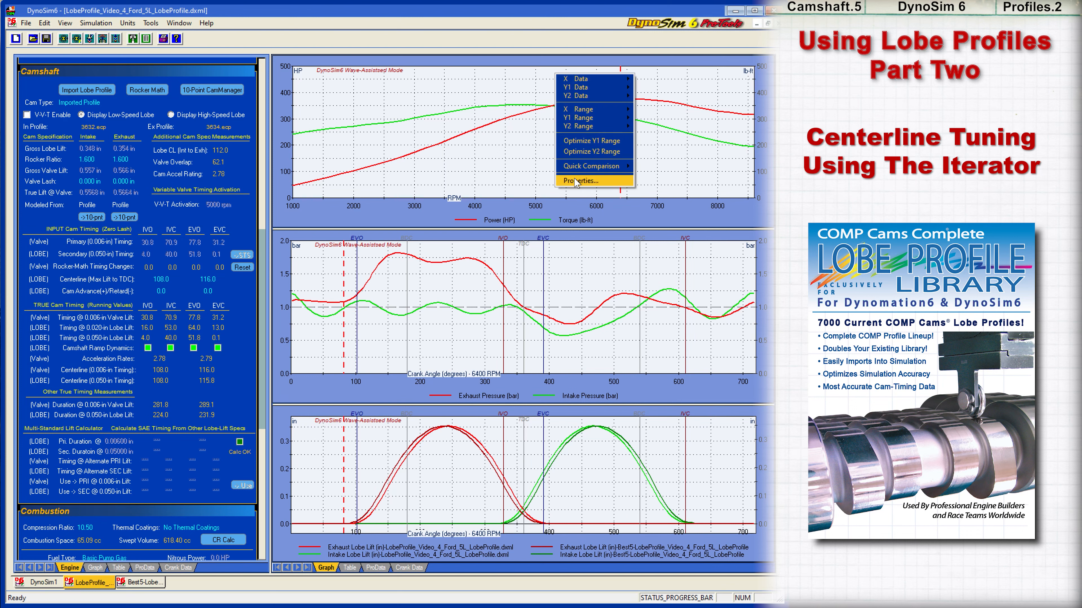
click(580, 181)
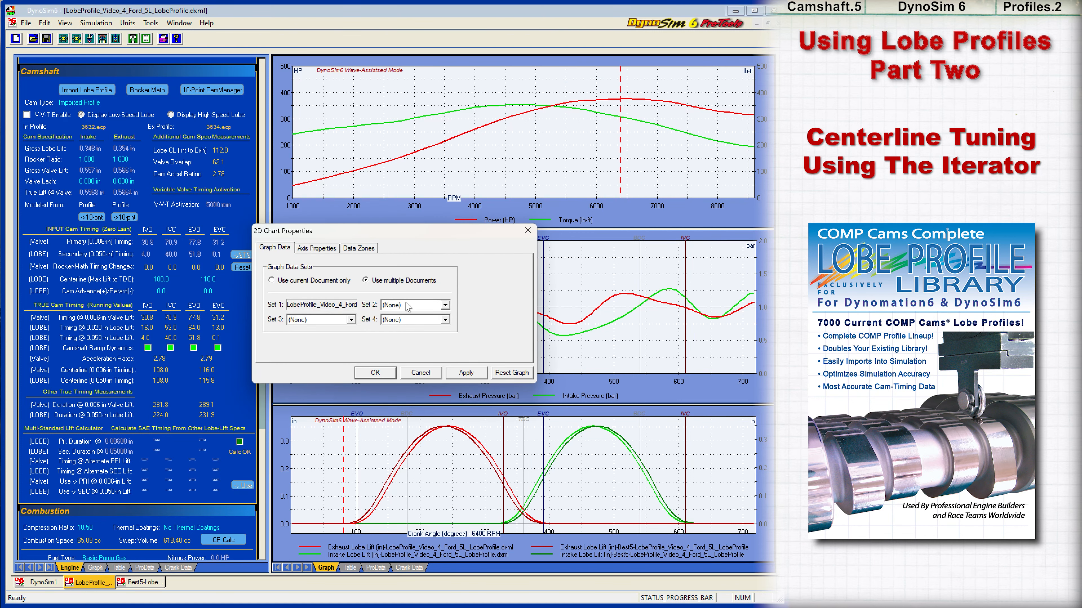
click(375, 373)
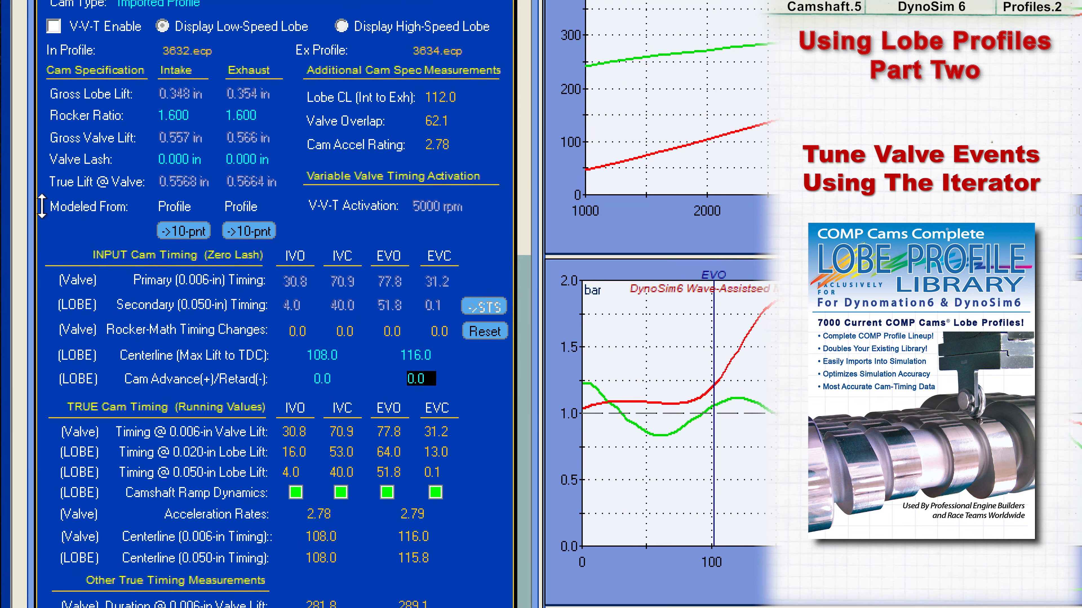
Convert intake and exhaust lobes to 10-point models for a dual-phase valve-event test.
click(249, 231)
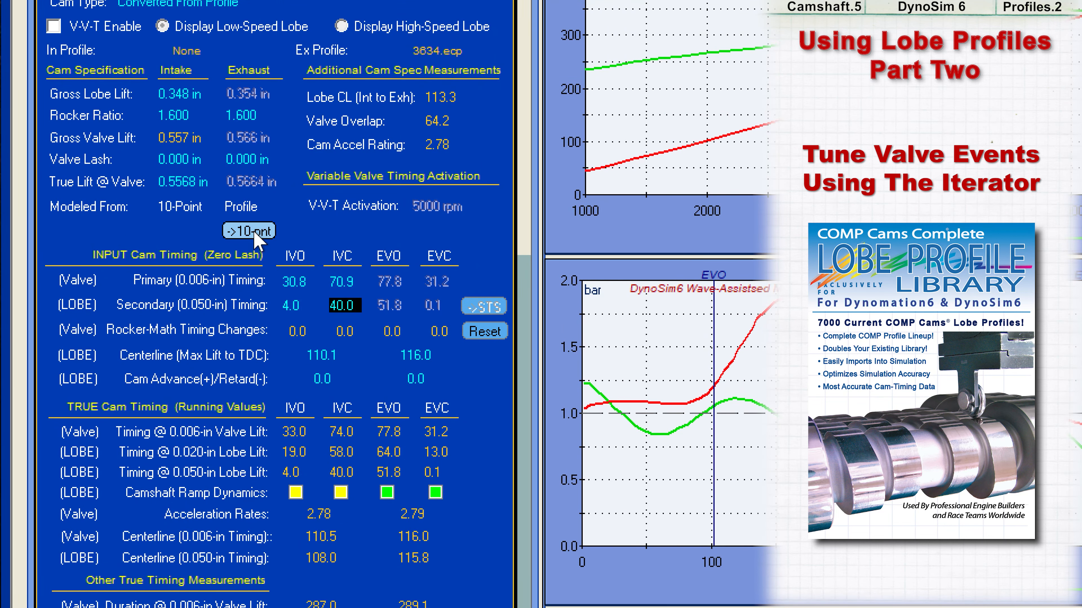
click(248, 231)
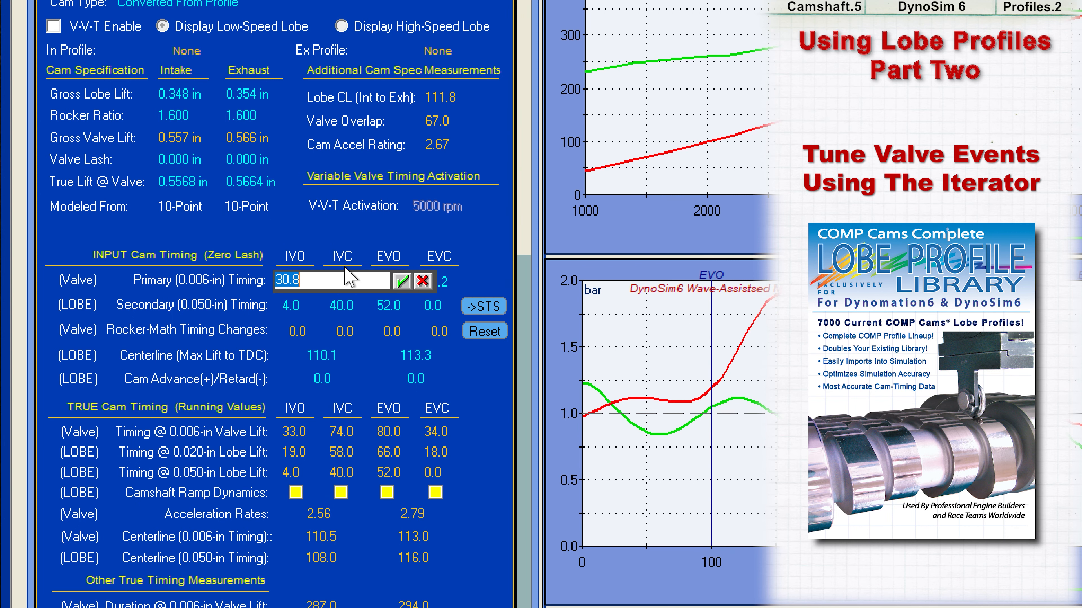
click(388, 281)
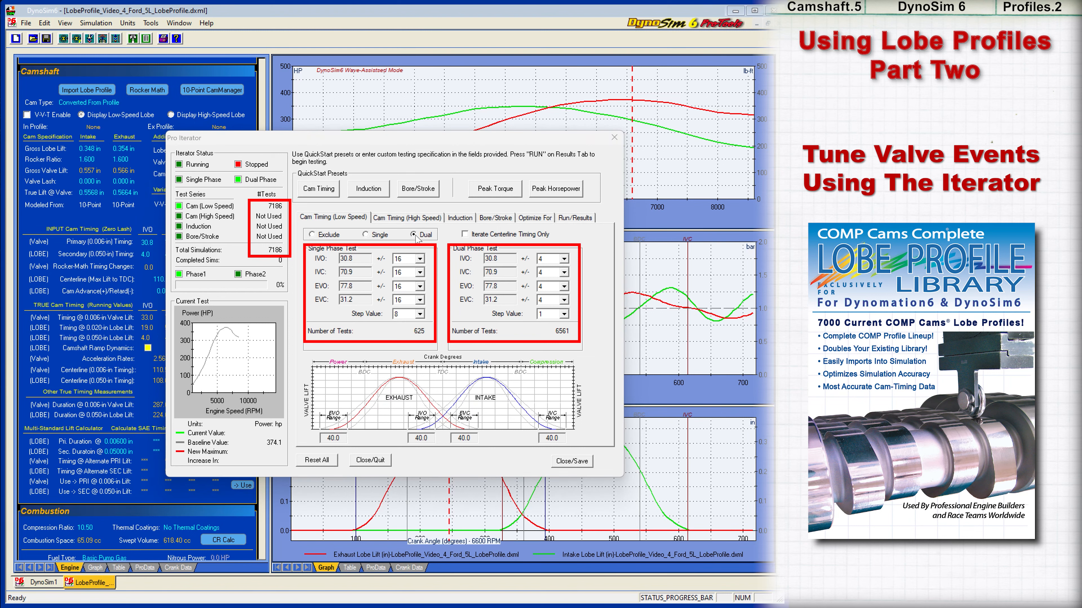
Target area under the horsepower curve and view the completed 7186-simulation results.
click(535, 217)
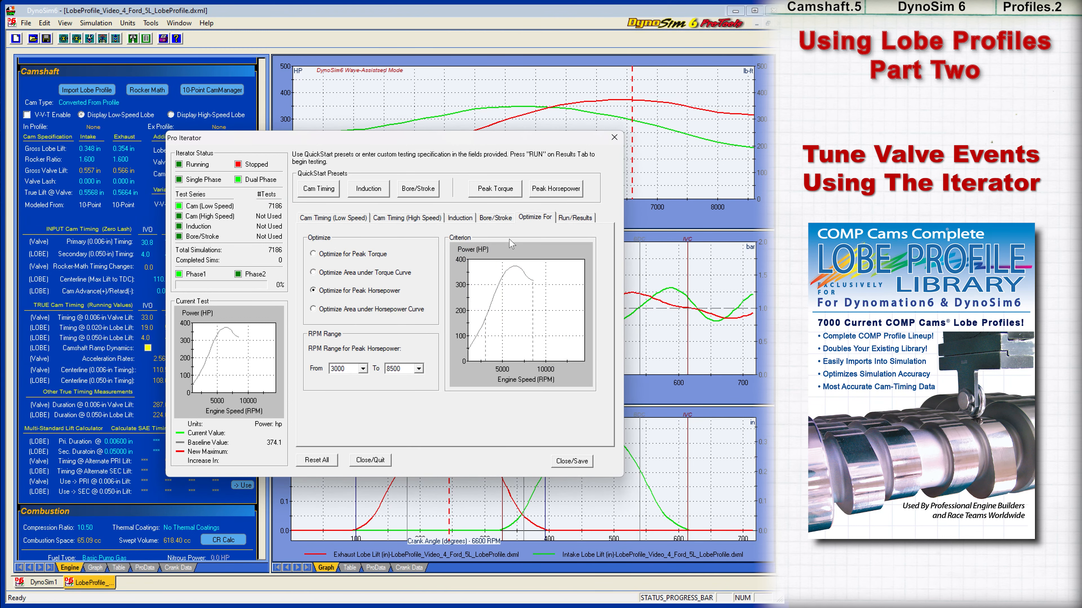
click(316, 308)
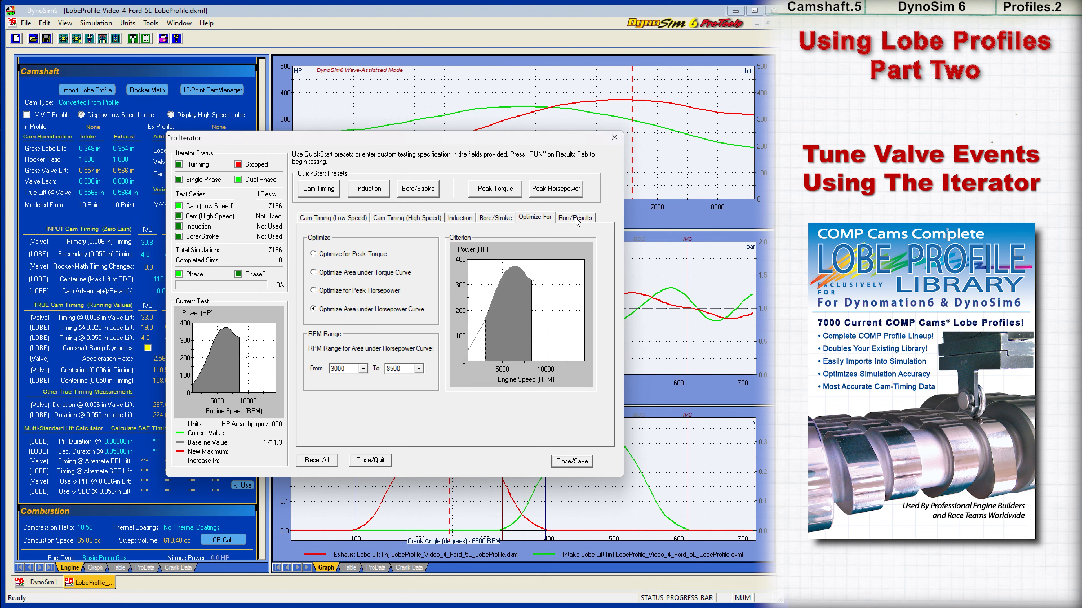
click(575, 218)
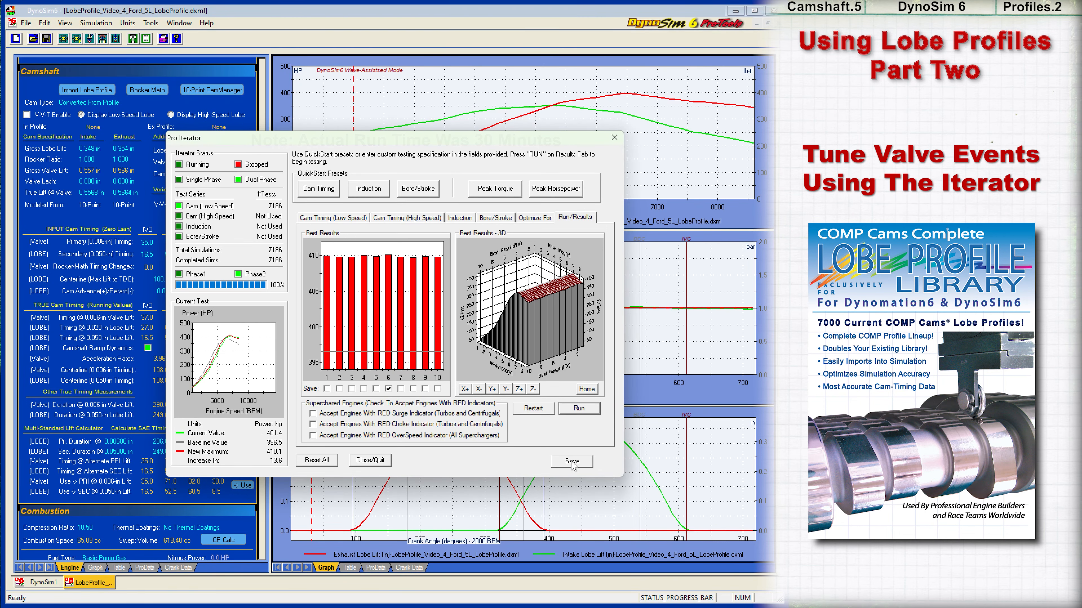
Save the best iterator result as a Best6 engine file overlaid on the original model.
click(569, 461)
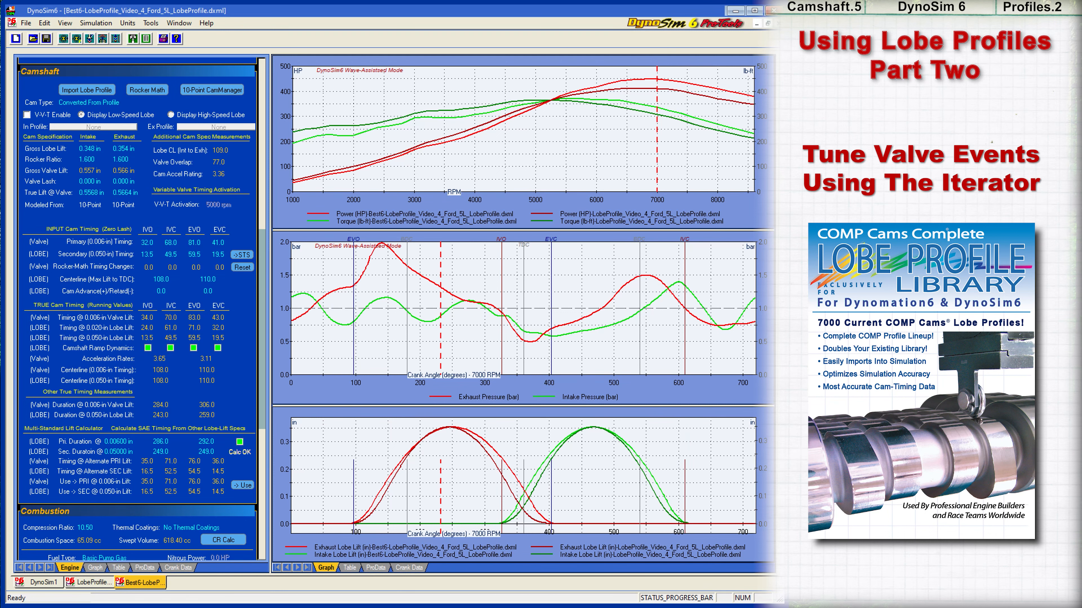
Close the Best6 comparison file, returning to the LobeProfile engine with profiles 3632 and 3634.
click(87, 90)
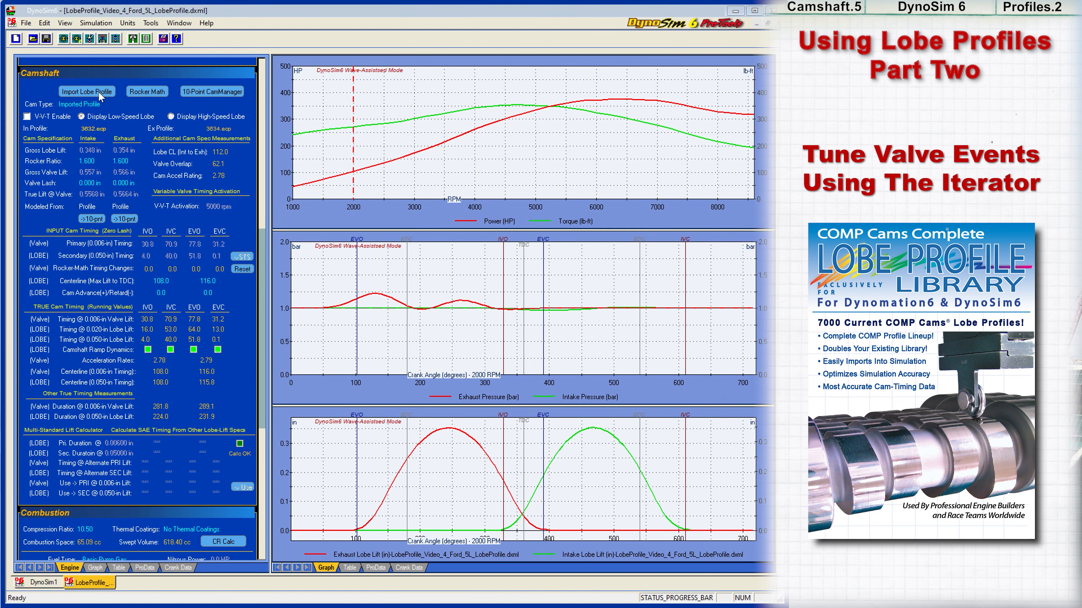
Start a lobe profile import and load CRANE124.CPP, showing the intake lobe's 0.339-in maximum lift.
click(87, 91)
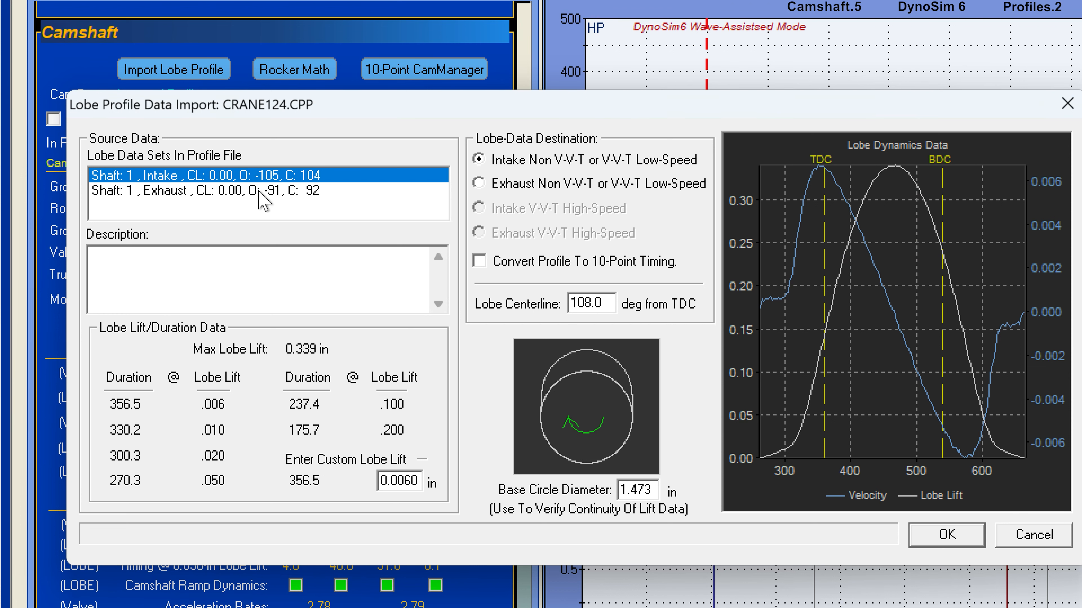
click(207, 191)
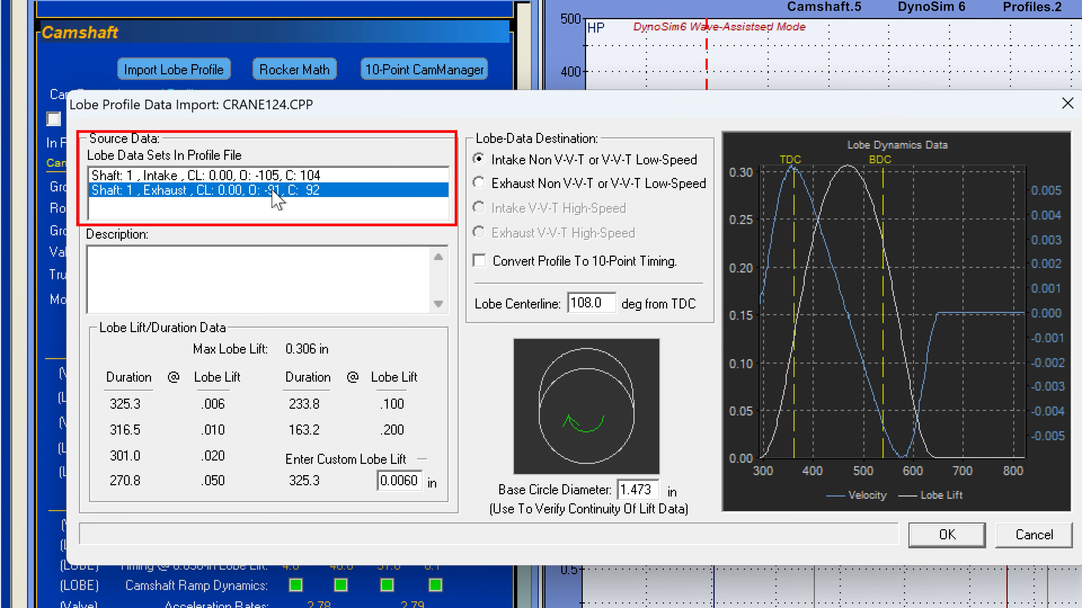
click(207, 175)
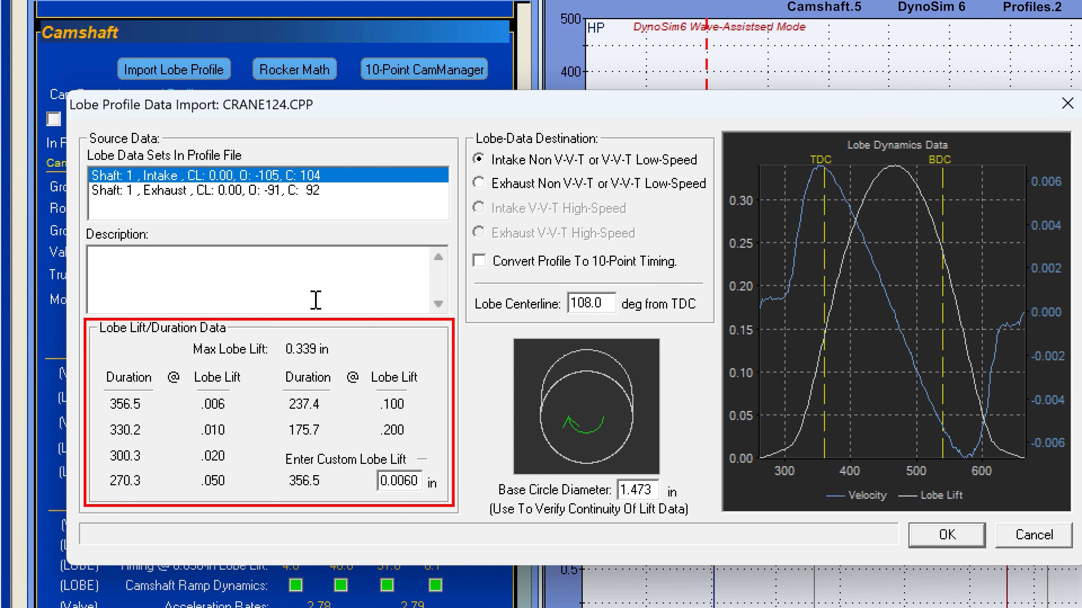
mouse_move(444, 437)
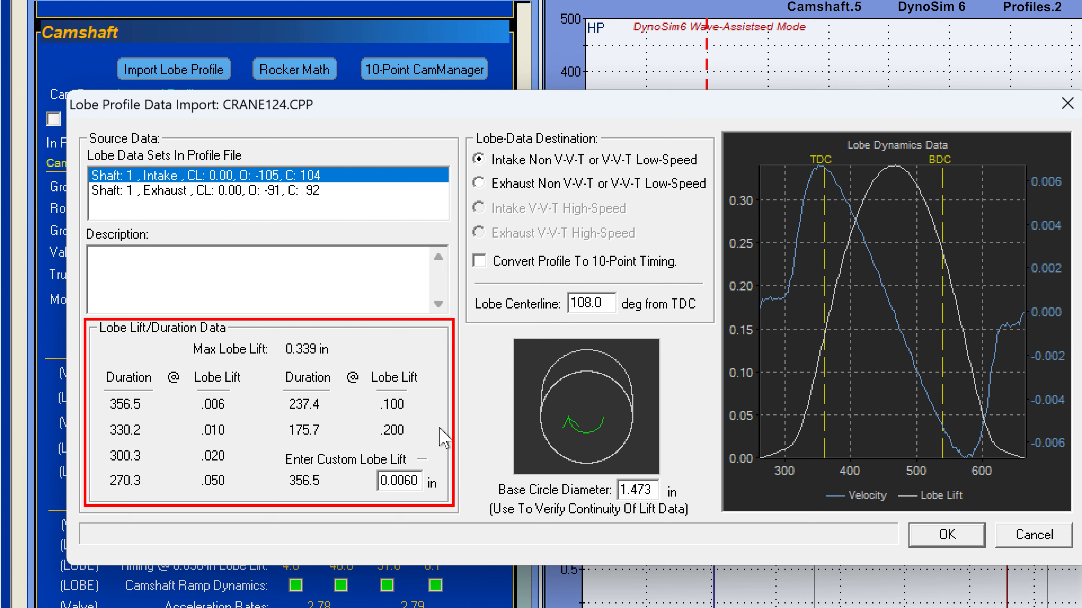
mouse_move(436, 433)
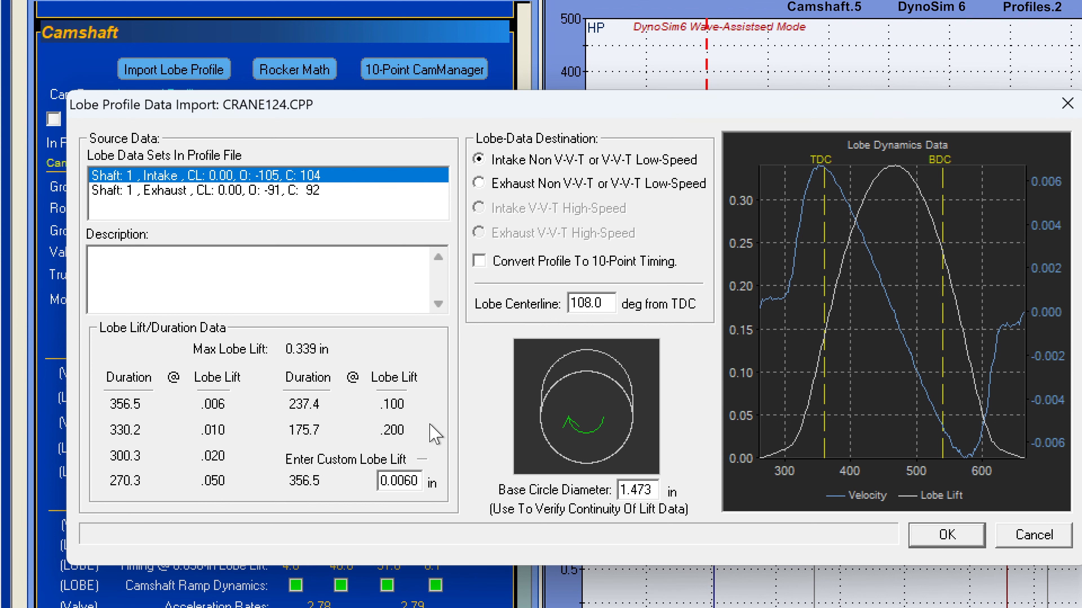
mouse_move(427, 461)
text(0.2000)
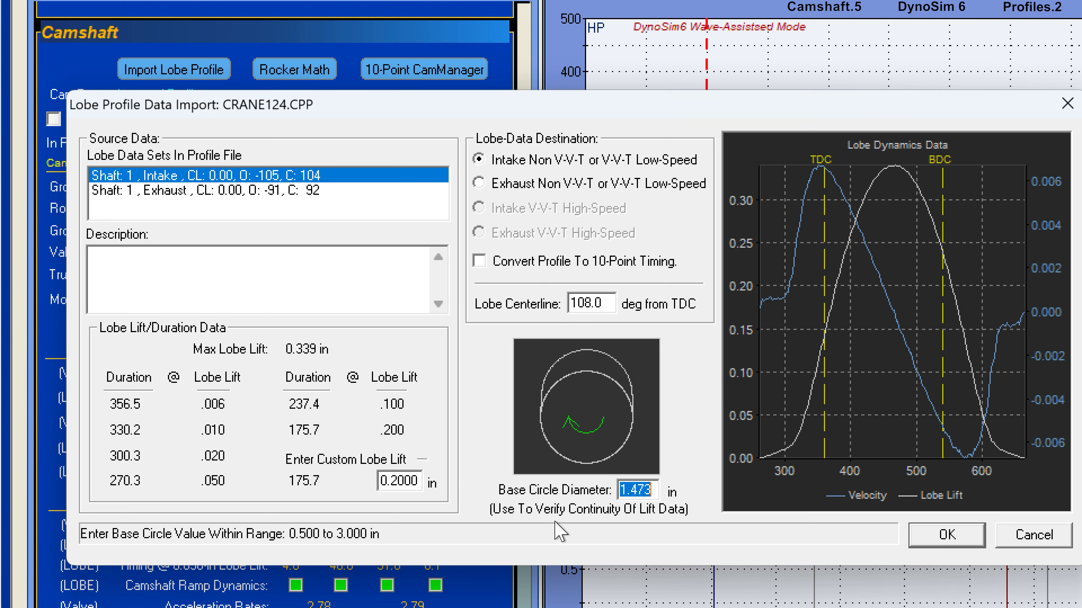
mouse_move(573, 529)
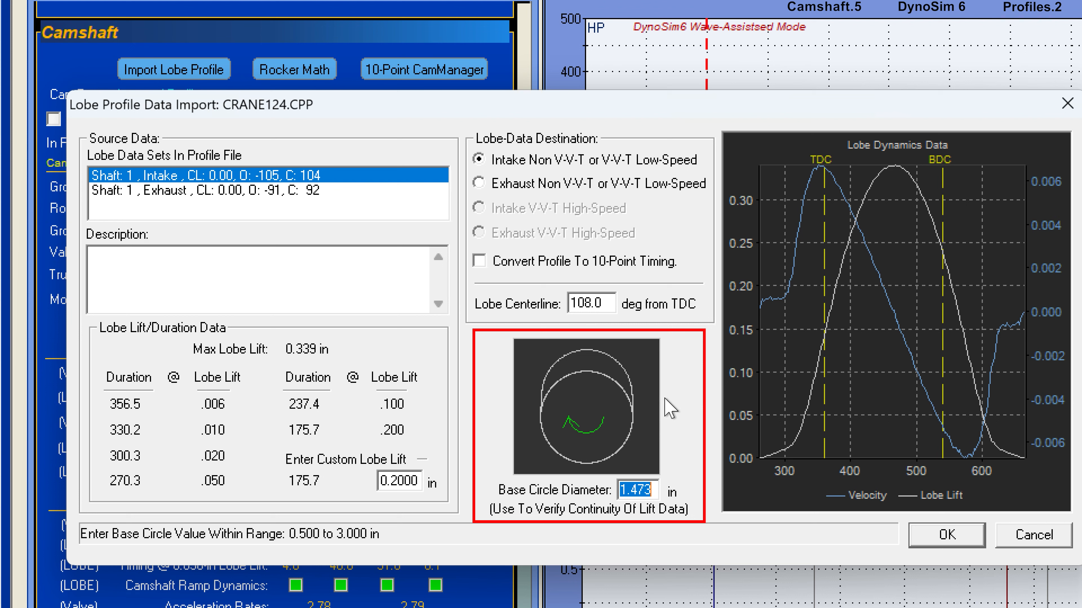
mouse_move(654, 408)
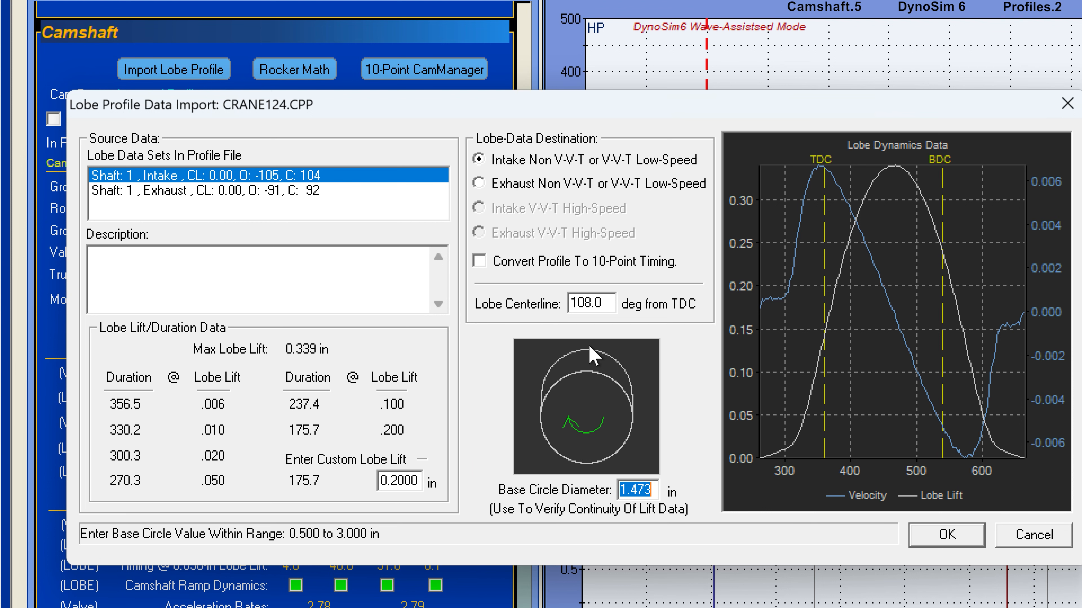
mouse_move(547, 402)
text(1.600)
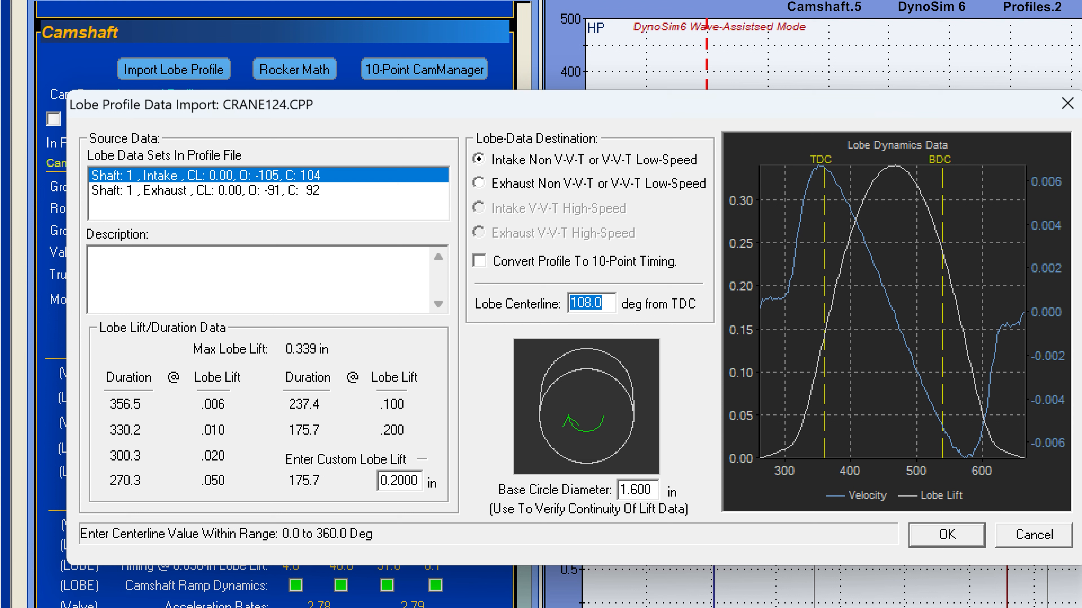
mouse_move(703, 400)
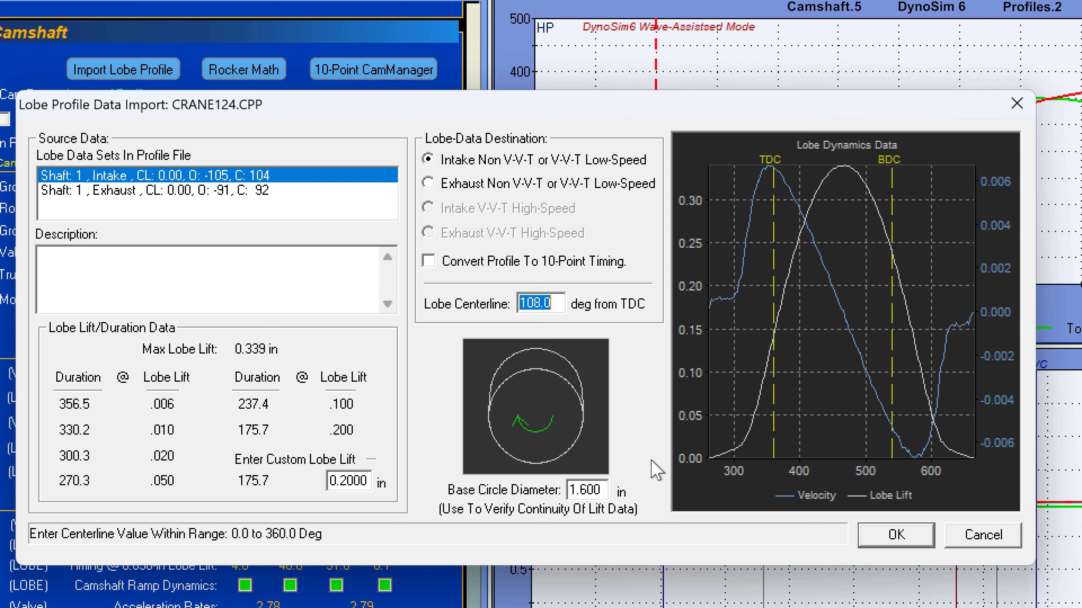
mouse_move(584, 221)
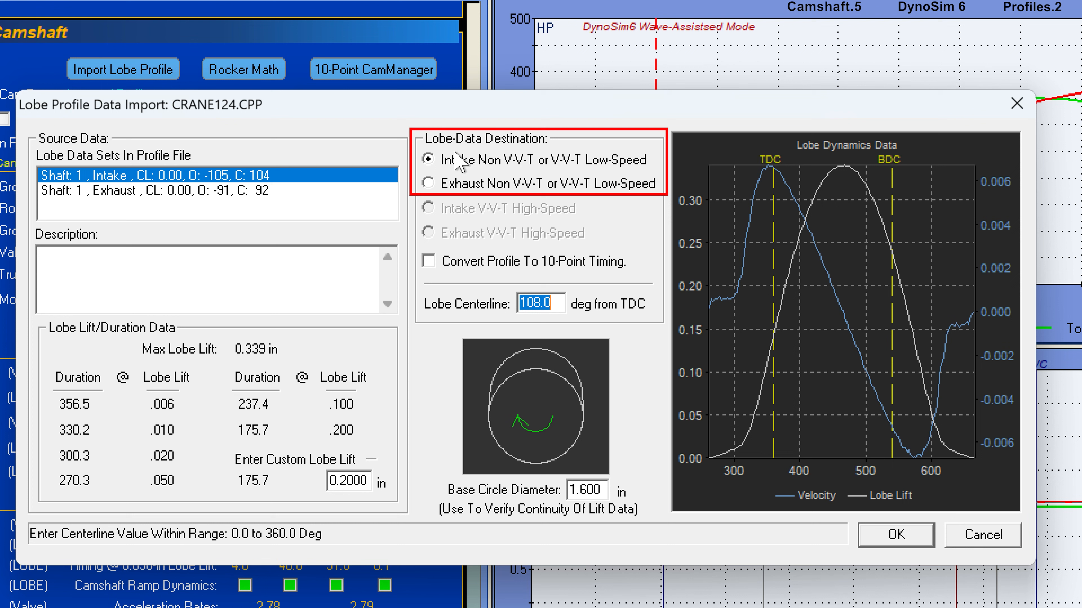
mouse_move(474, 217)
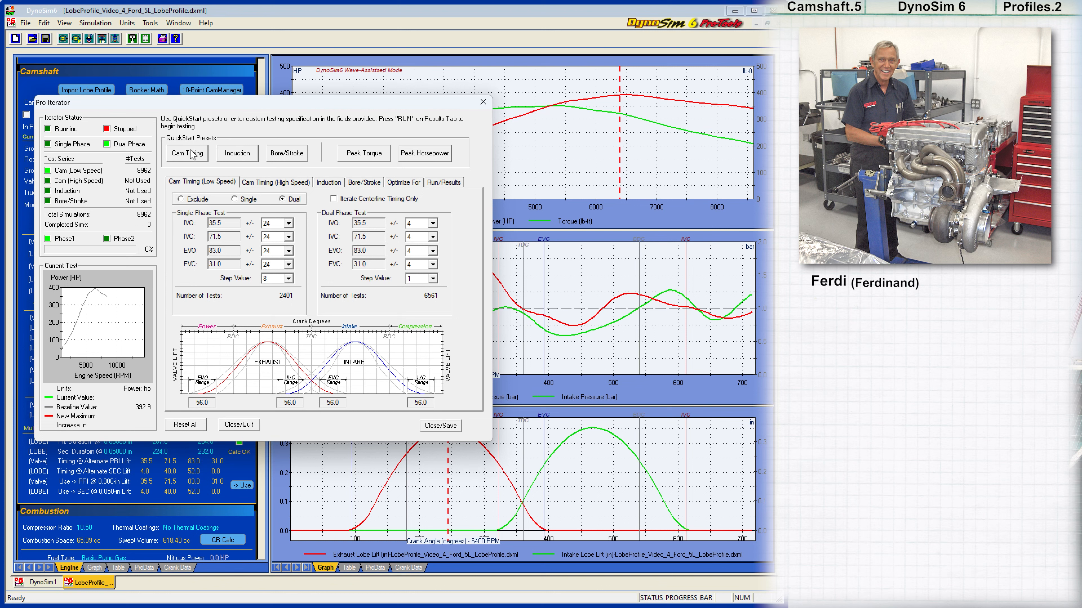
mouse_move(447, 181)
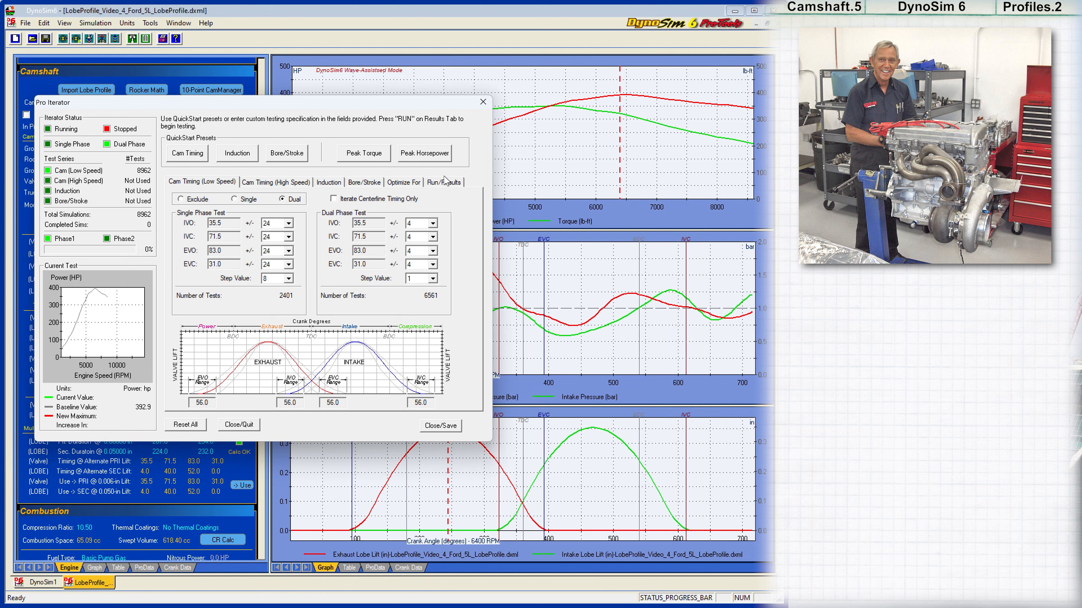
Start the 8962-test dual-phase cam timing iteration from the Run/Results page.
click(443, 182)
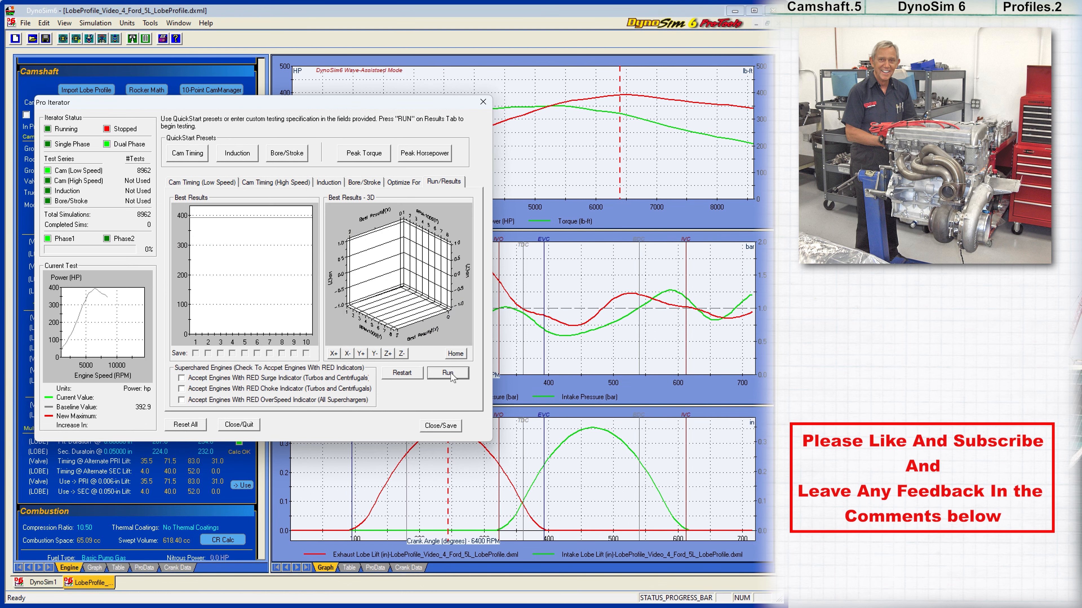
click(447, 373)
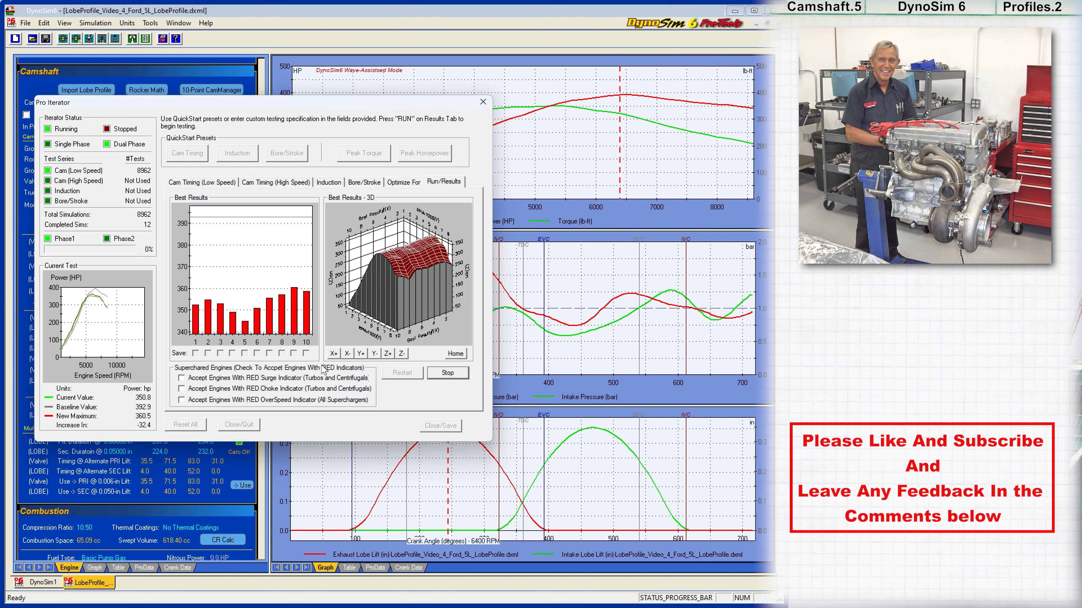